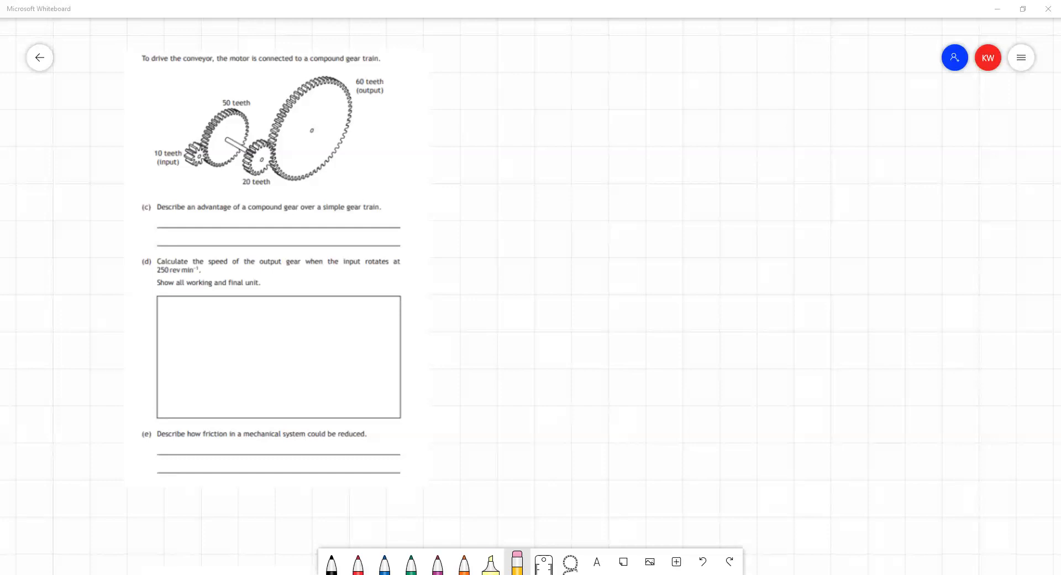
{"action": "mouse_move", "coordinate": [689, 517]}
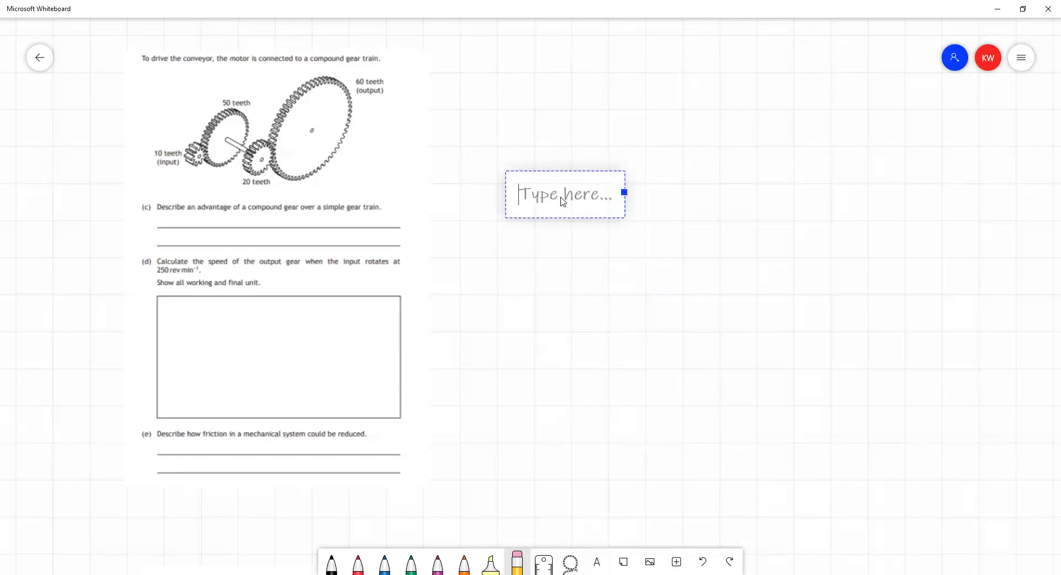
- Type the first sentence: 'It allows a larger velocity ratio in a smaller space.'
{"action": "type", "text": "It allows"}
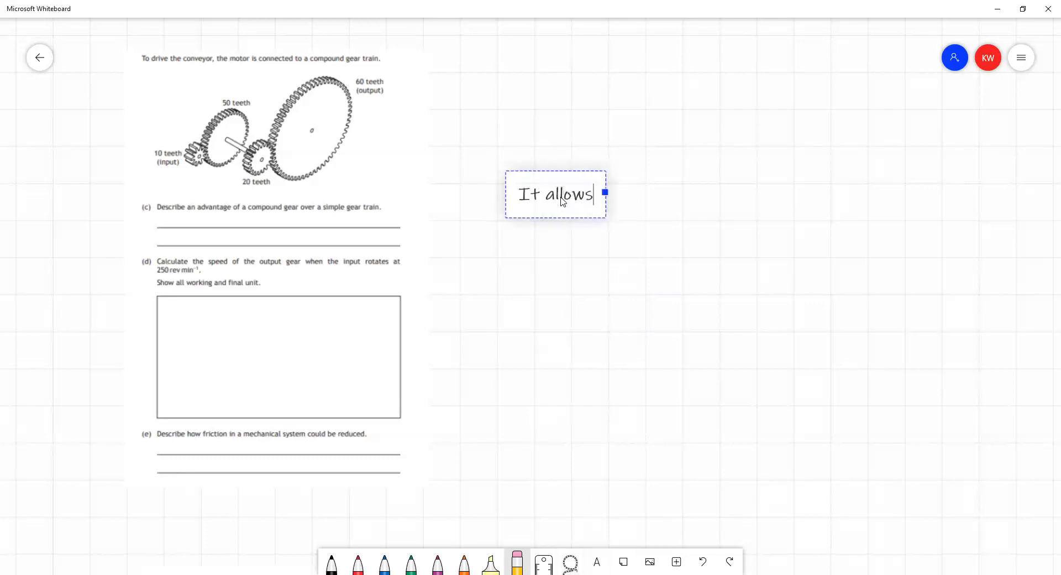
{"action": "type", "text": "a"}
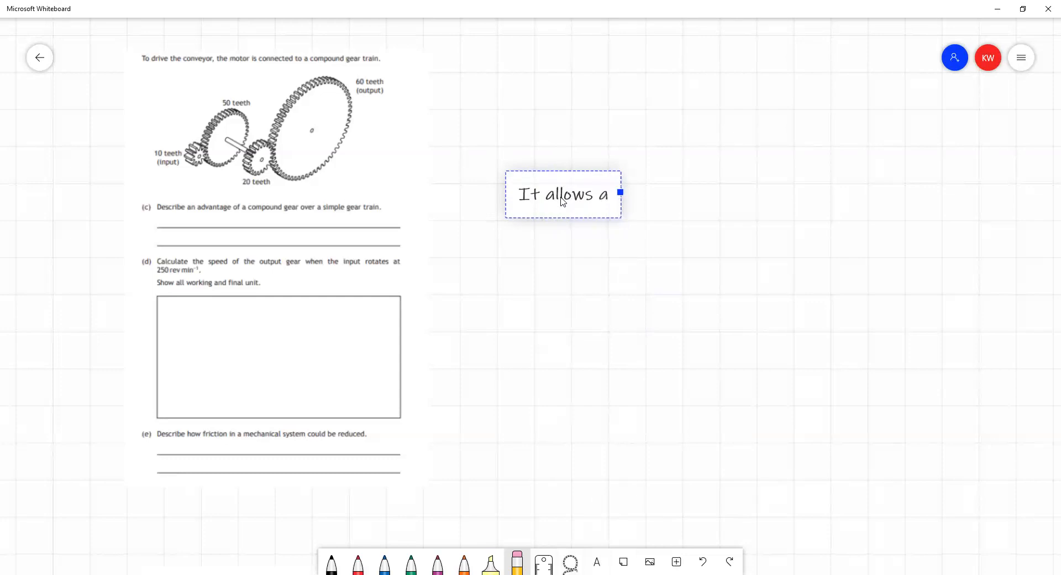
{"action": "type", "text": "larger vel"}
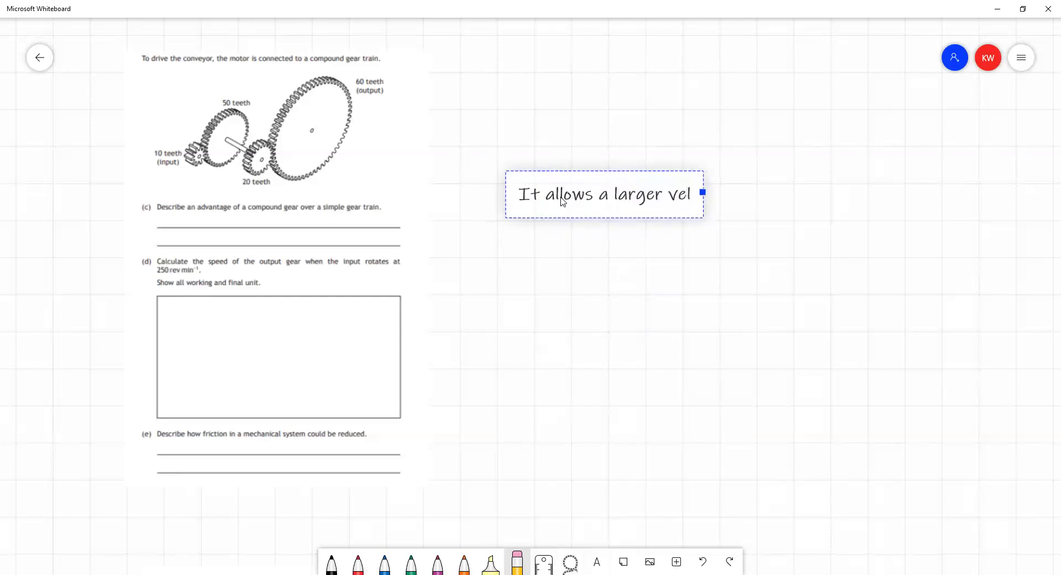
{"action": "type", "text": "ocity"}
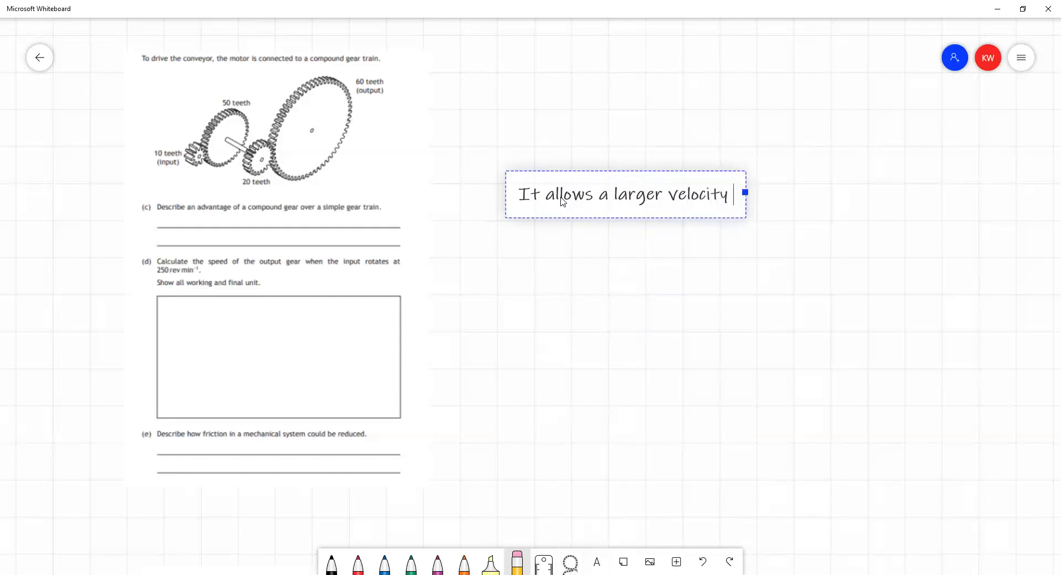
{"action": "type", "text": "ratio in"}
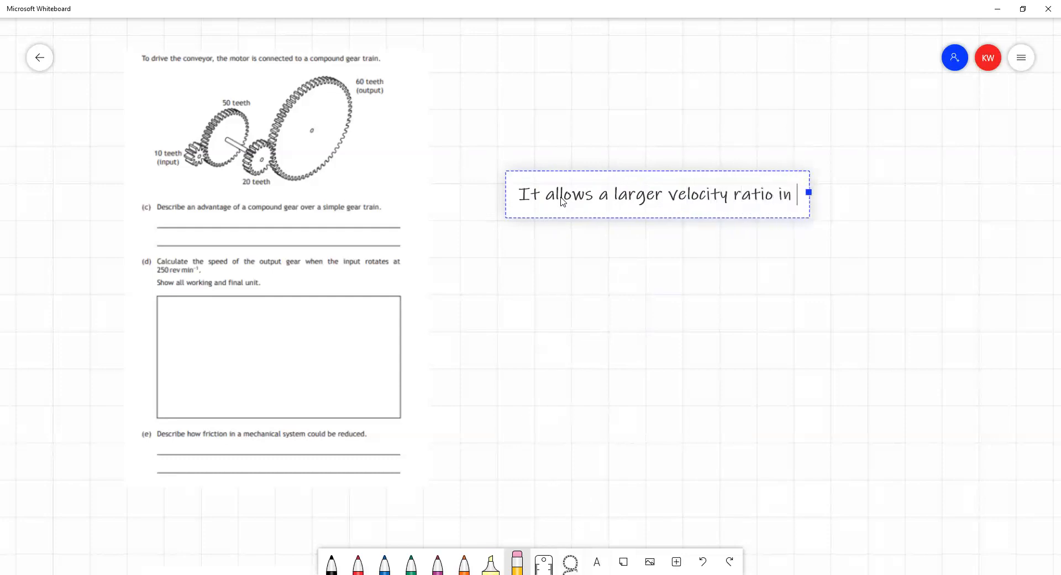
{"action": "type", "text": "a smaller"}
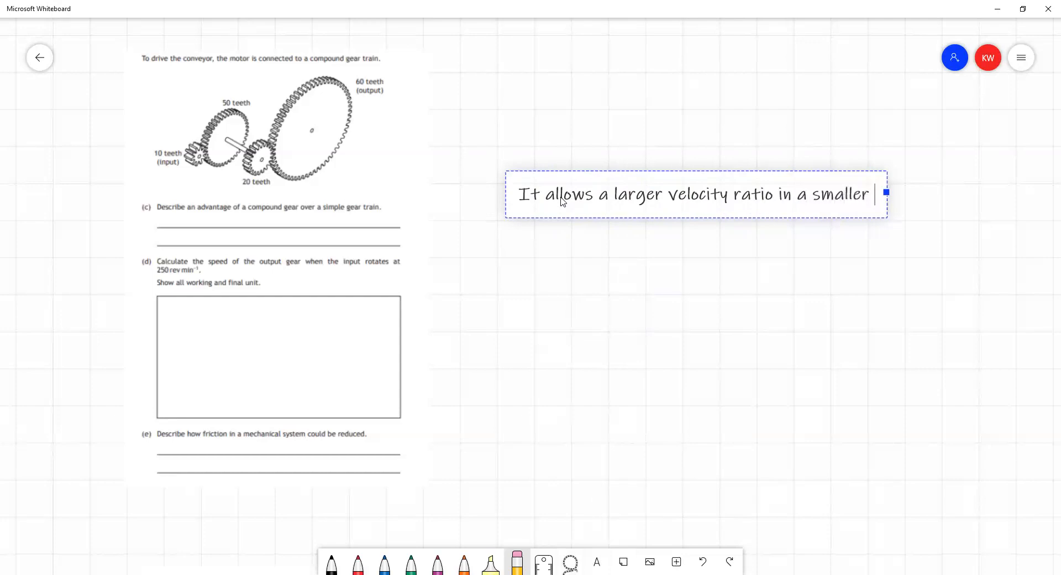
{"action": "type", "text": "spca"}
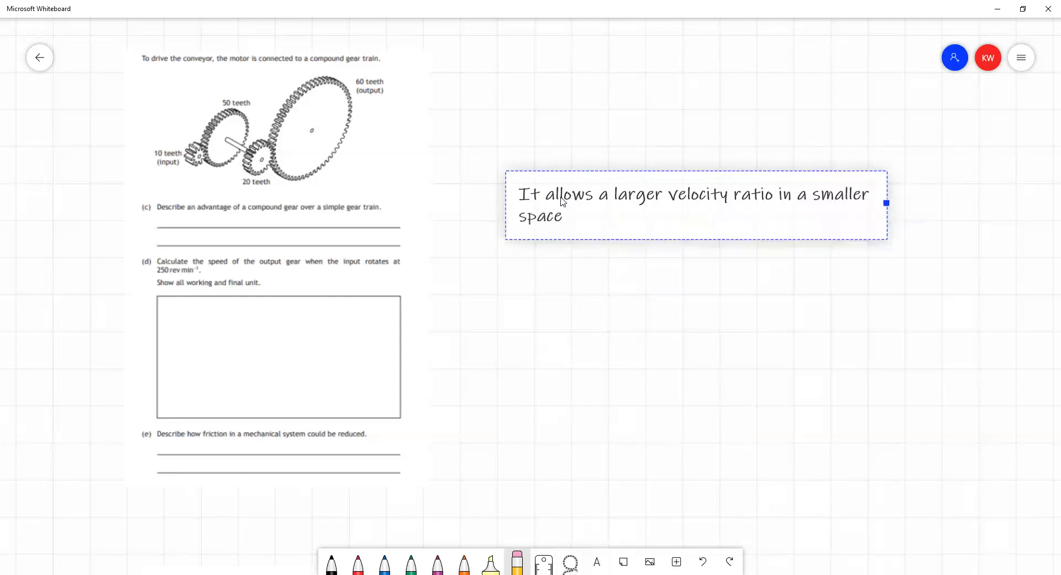
{"action": "type", "text": "."}
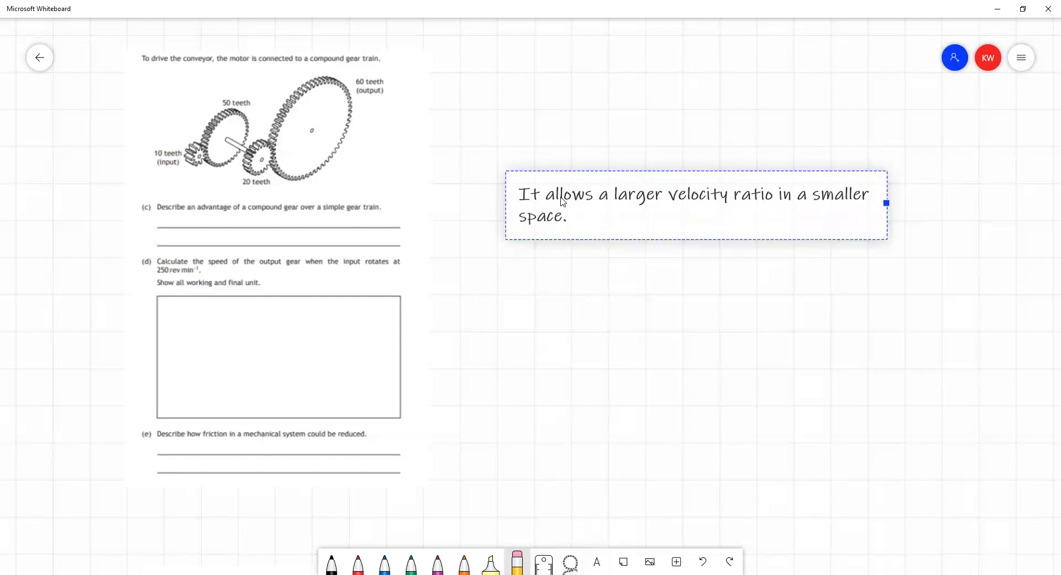
- Enlarge the box and add 'We can achieve a larger velocity ratio with smaller gears.'
{"action": "left_click_drag", "start_coordinate": [886, 204], "coordinate": [887, 225]}
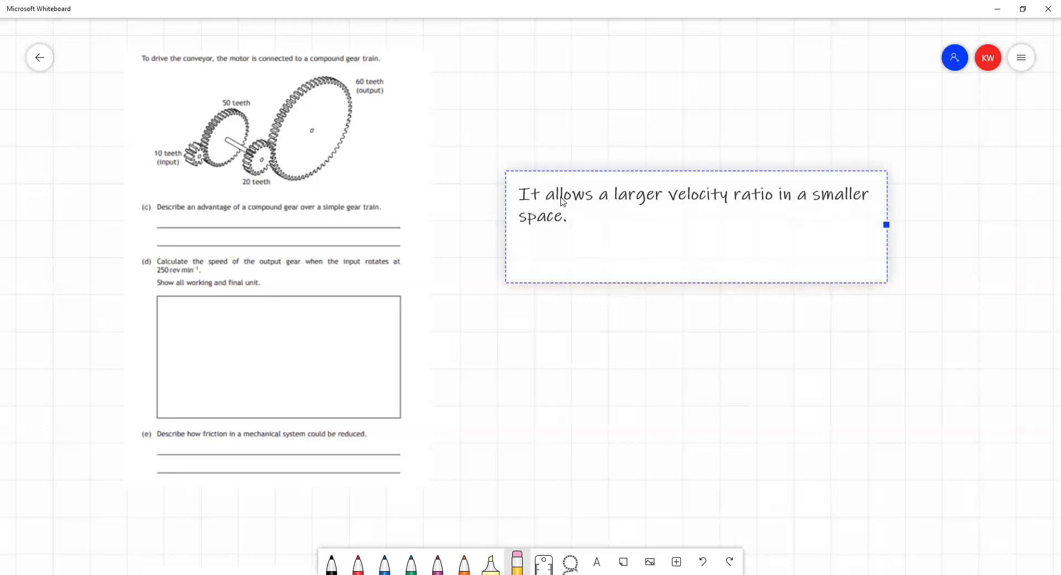
{"action": "type", "text": "We can ac"}
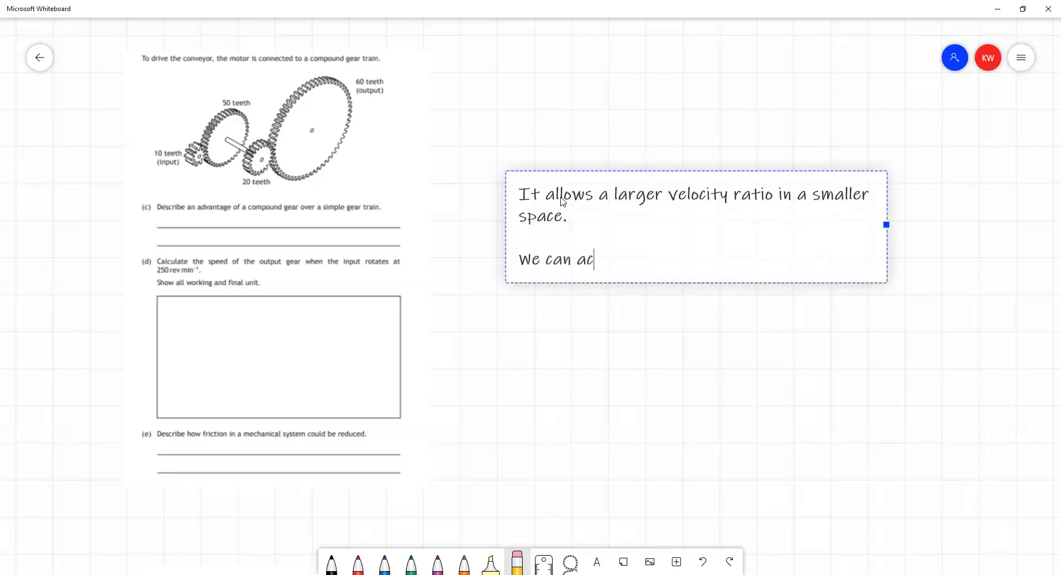
{"action": "type", "text": "hieve"}
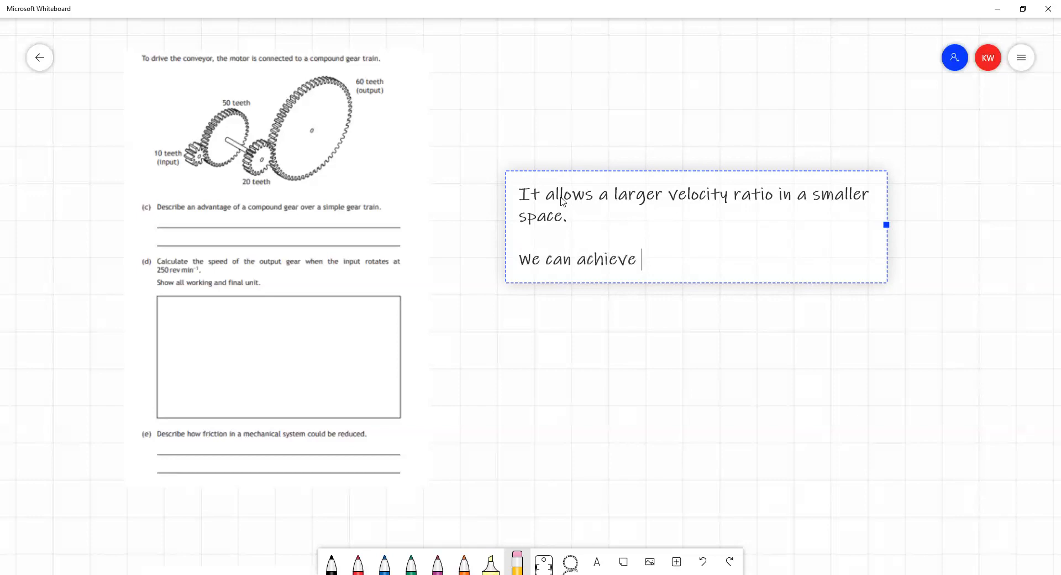
{"action": "type", "text": "a larger"}
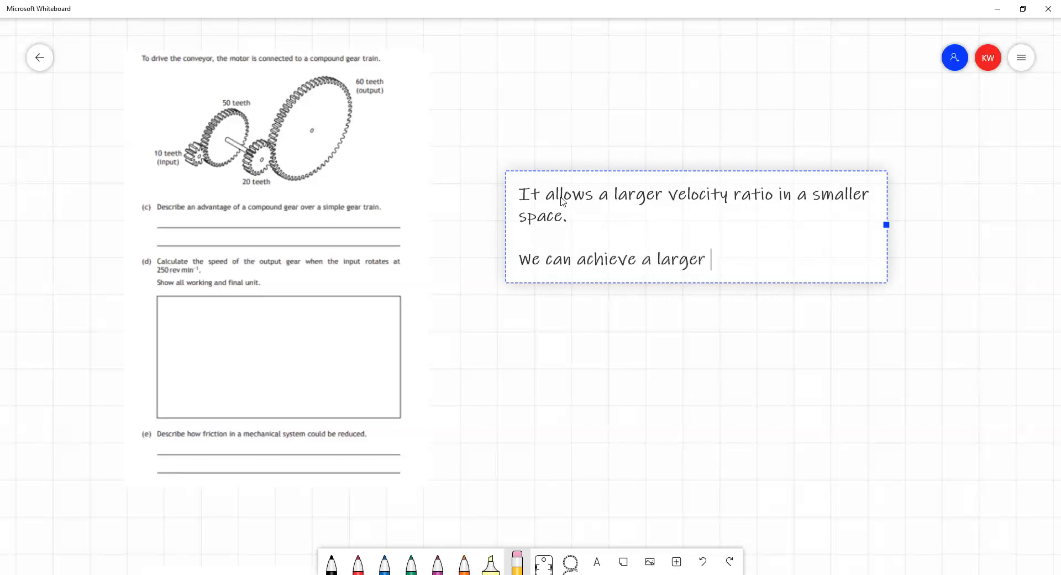
{"action": "type", "text": "velo"}
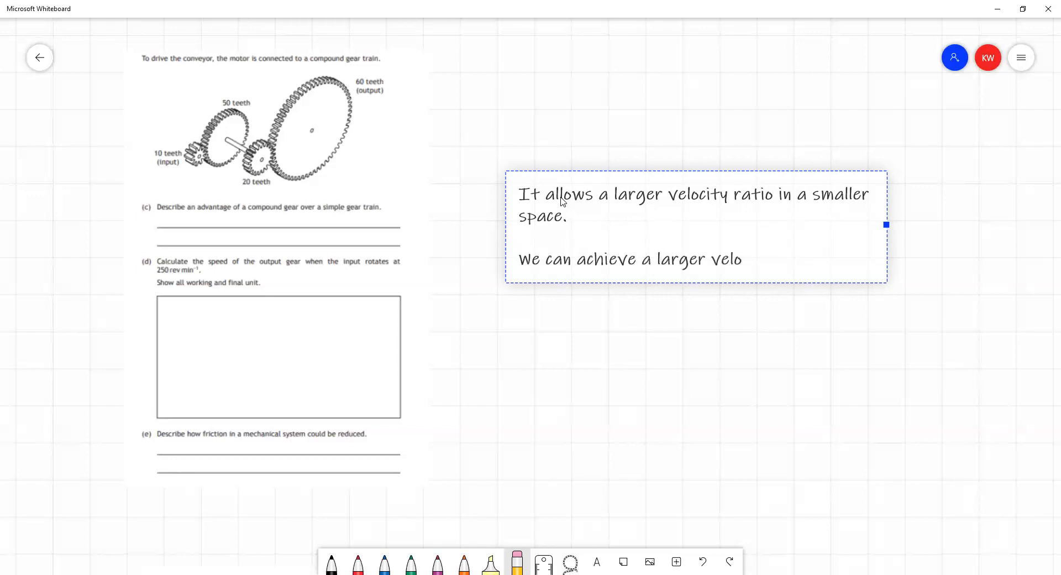
{"action": "type", "text": "city ratio with"}
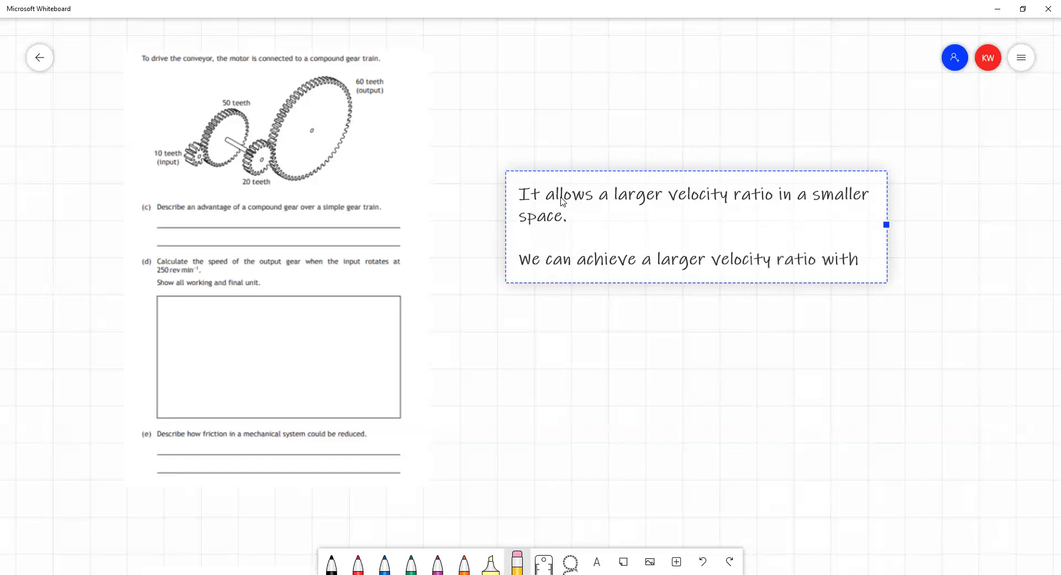
{"action": "type", "text": "sm"}
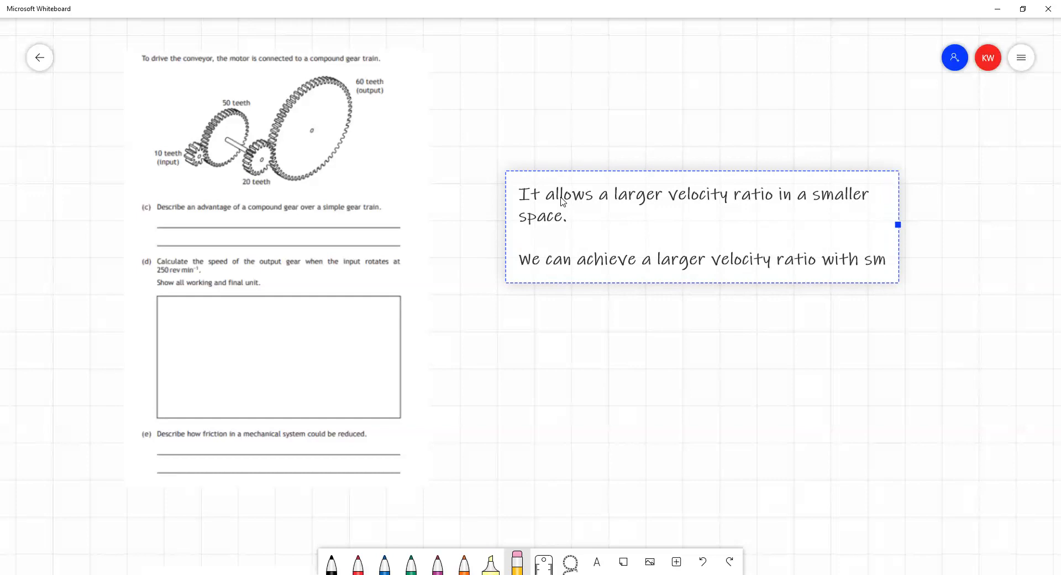
{"action": "type", "text": "smaller gears"}
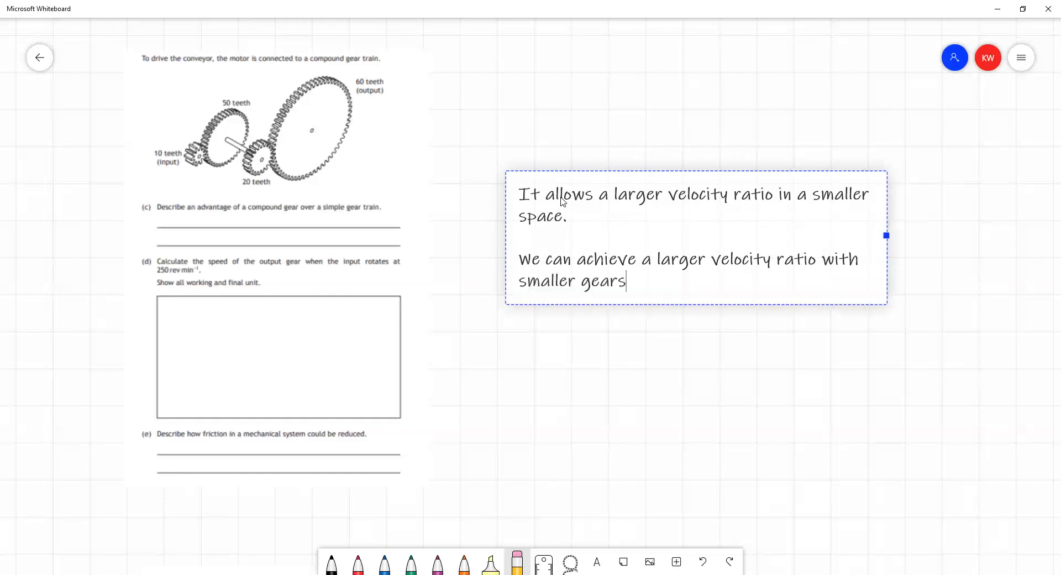
{"action": "mouse_move", "coordinate": [573, 373]}
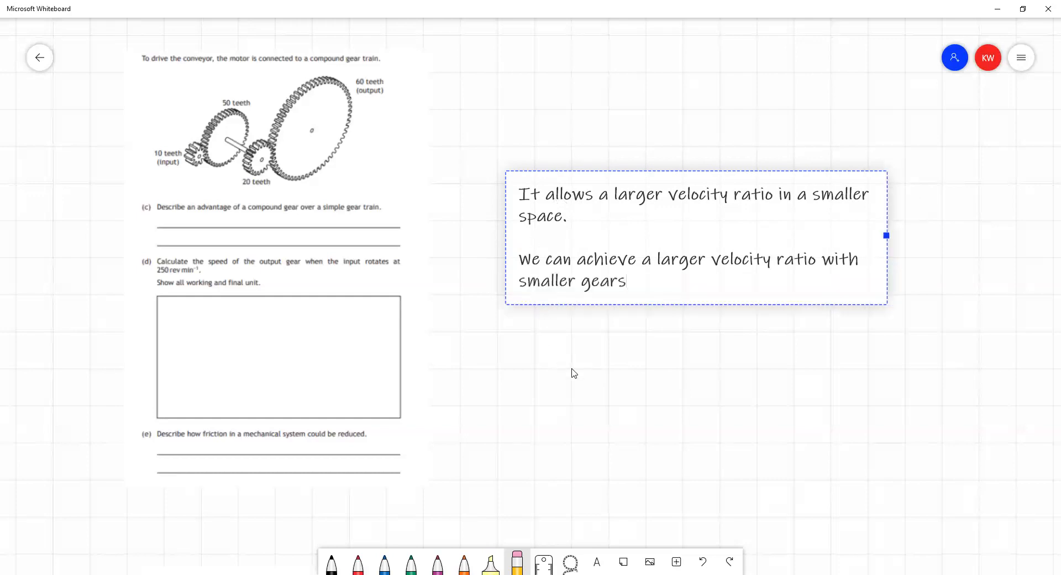
{"action": "type", "text": "."}
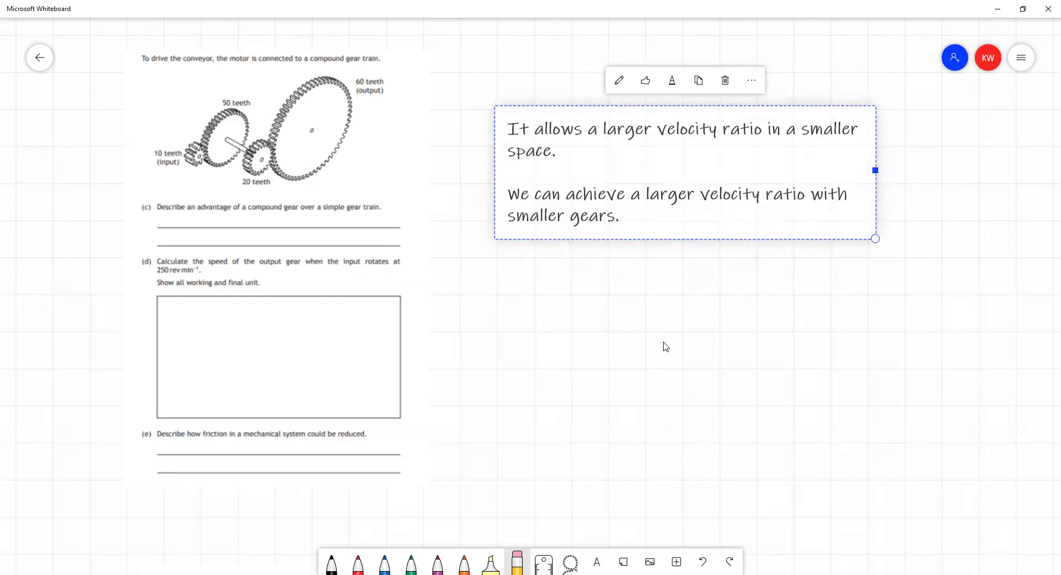
- Commit the compound gear answer text and select the black pen
{"action": "left_click", "coordinate": [666, 346]}
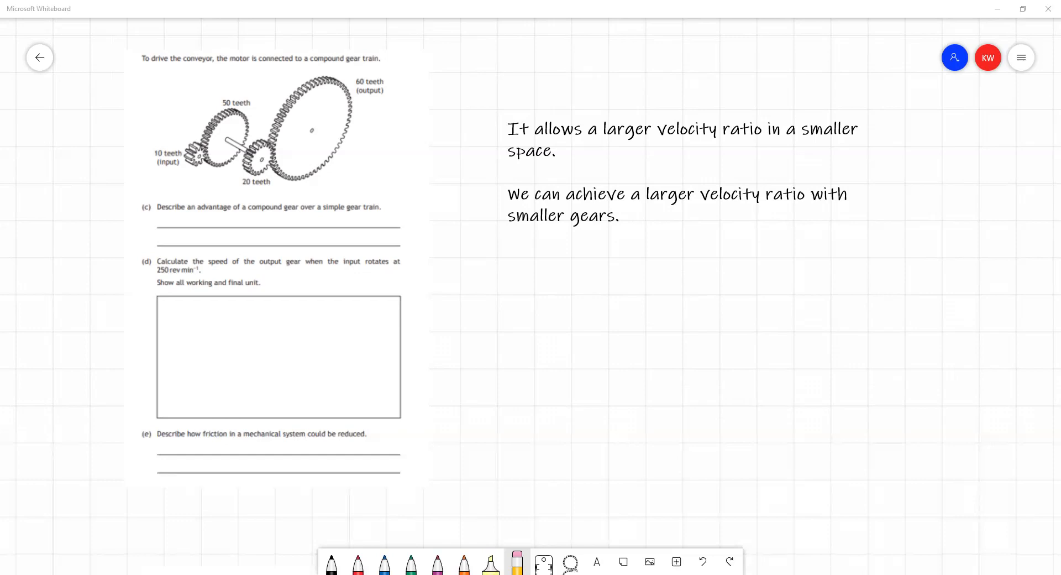
{"action": "left_click", "coordinate": [334, 572]}
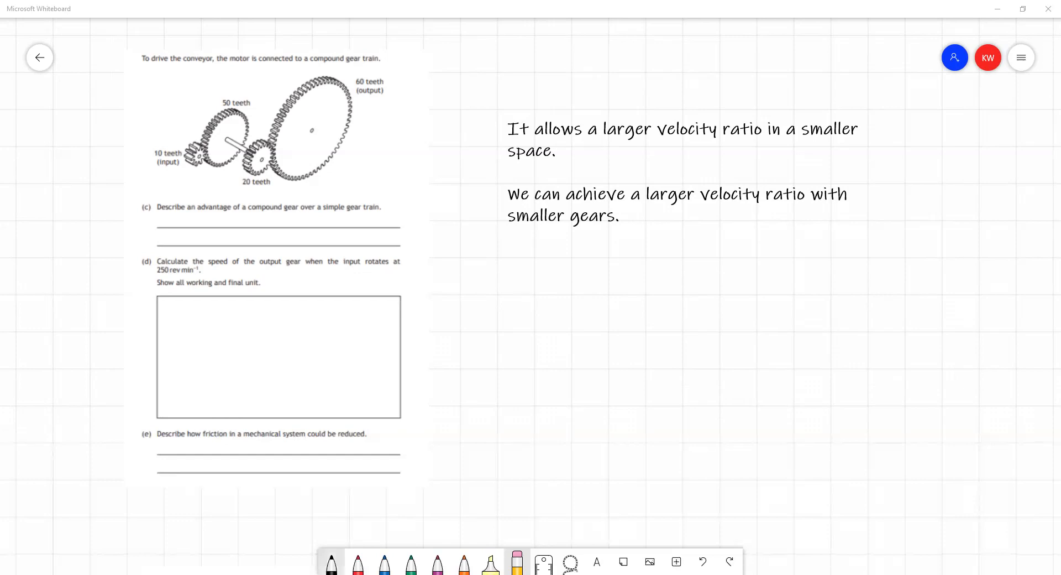
- Handwrite A, B, C and D beside the 10, 50, 20 and 60 tooth gears
{"action": "left_click", "coordinate": [333, 571]}
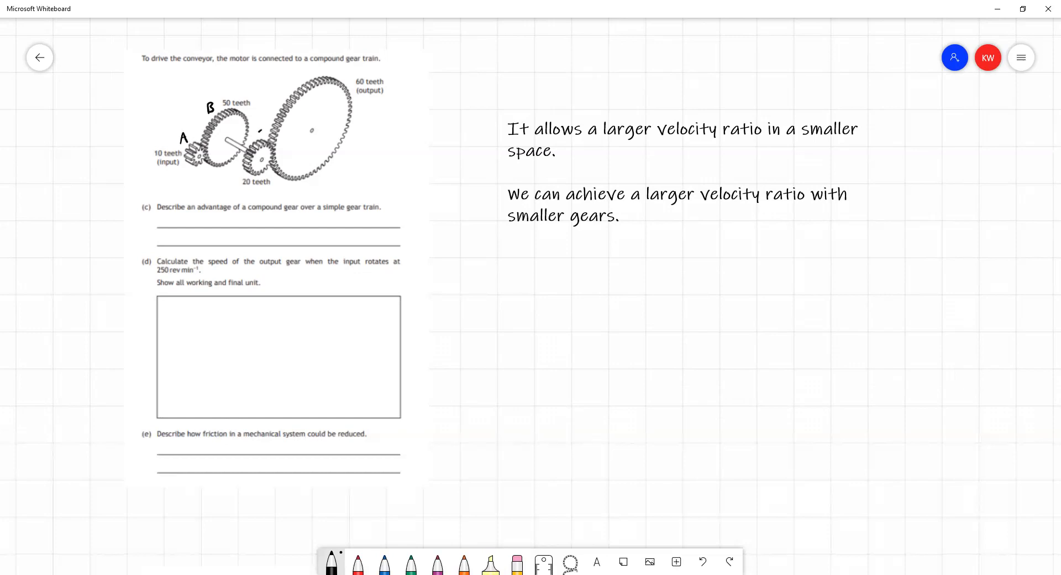
{"action": "left_click_drag", "start_coordinate": [257, 132], "coordinate": [355, 132]}
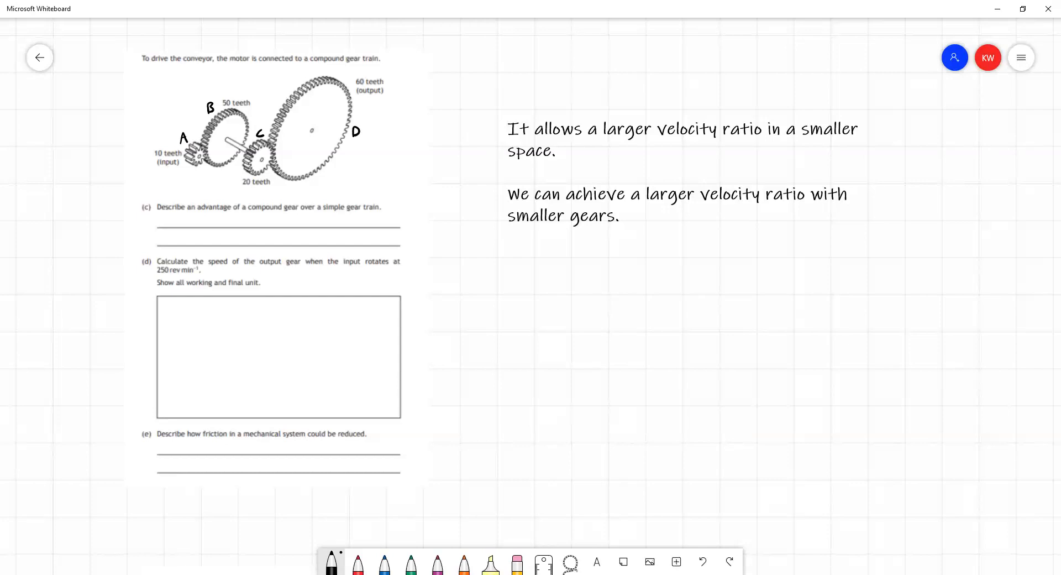
{"action": "mouse_move", "coordinate": [71, 20]}
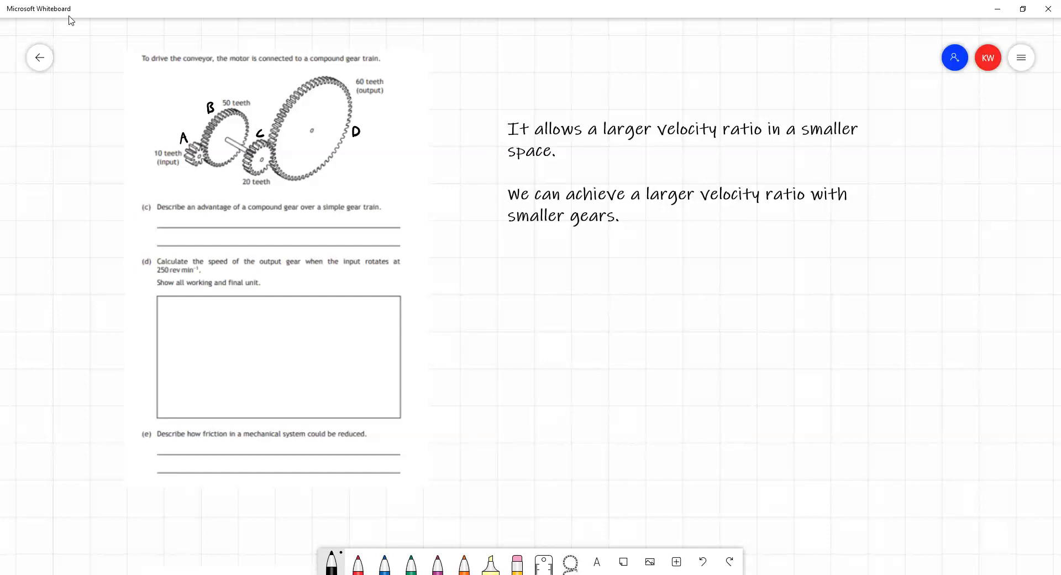
- Write 'VR(AB) = Driven gear teeth / Driver gear teeth'
{"action": "left_click_drag", "start_coordinate": [555, 270], "coordinate": [575, 292]}
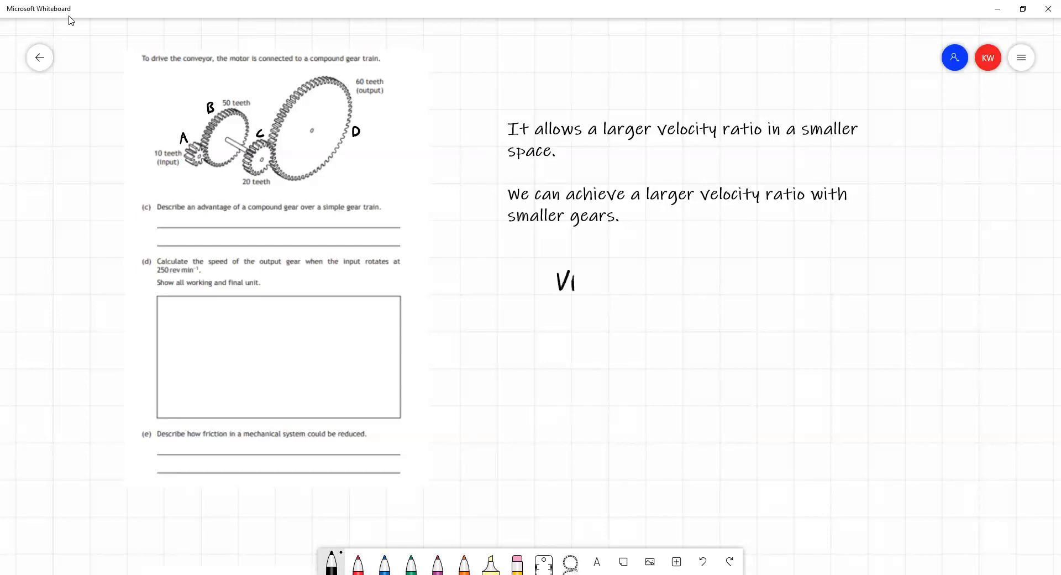
{"action": "left_click_drag", "start_coordinate": [575, 279], "coordinate": [615, 279]}
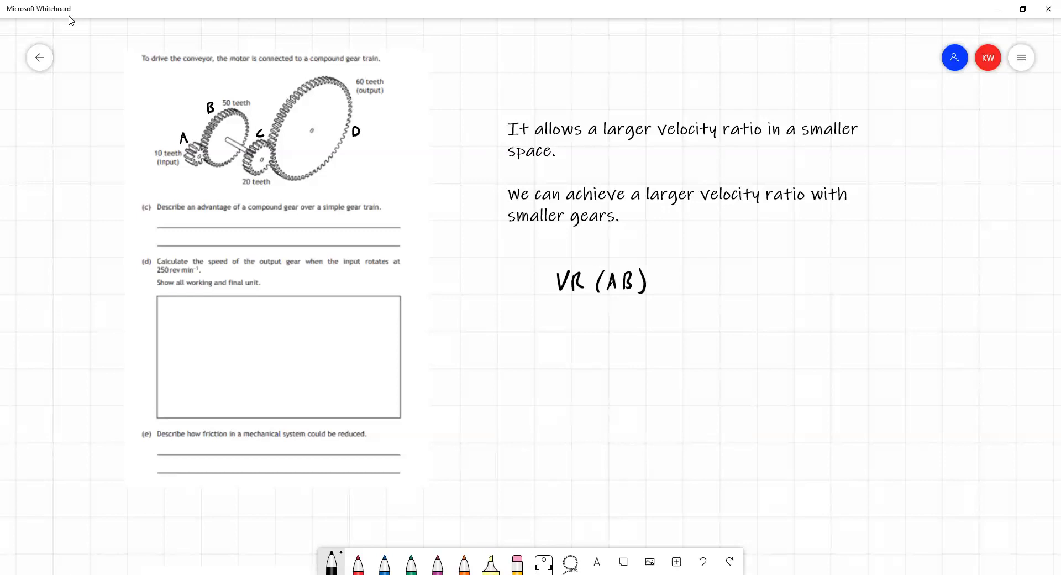
{"action": "left_click_drag", "start_coordinate": [653, 277], "coordinate": [666, 284]}
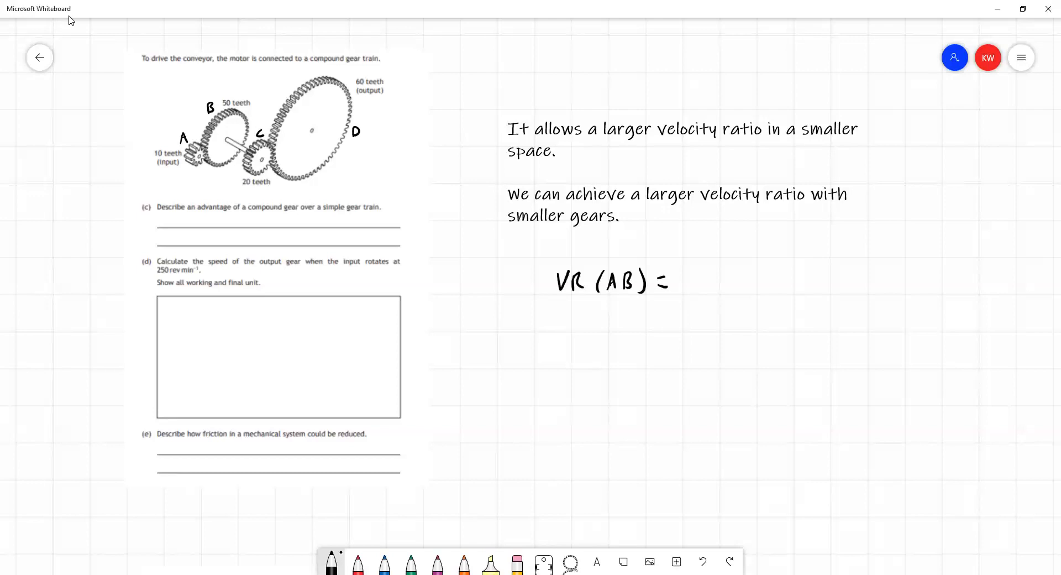
{"action": "type", "text": "Driven gear t."}
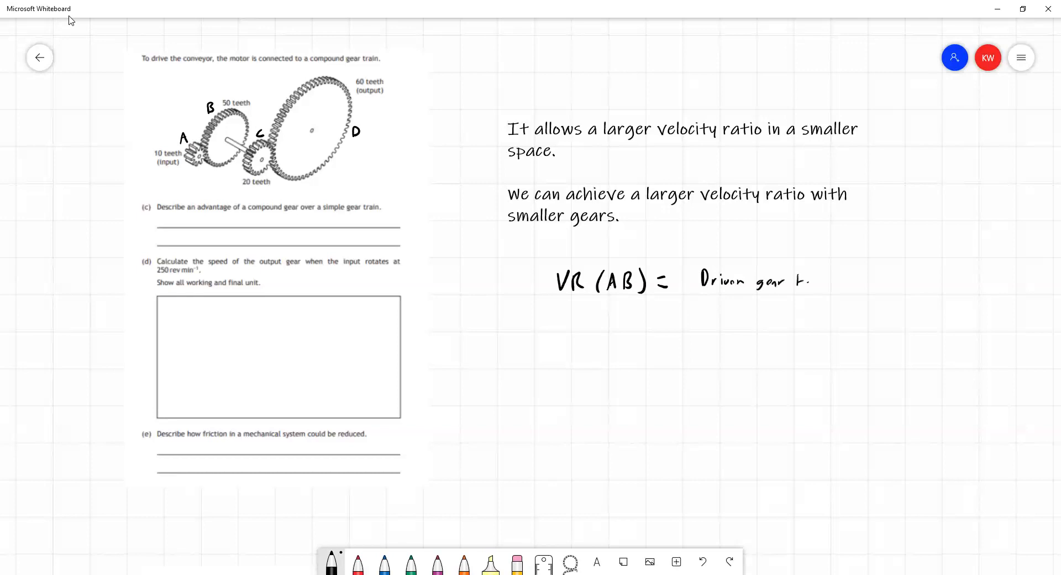
{"action": "type", "text": "teeth"}
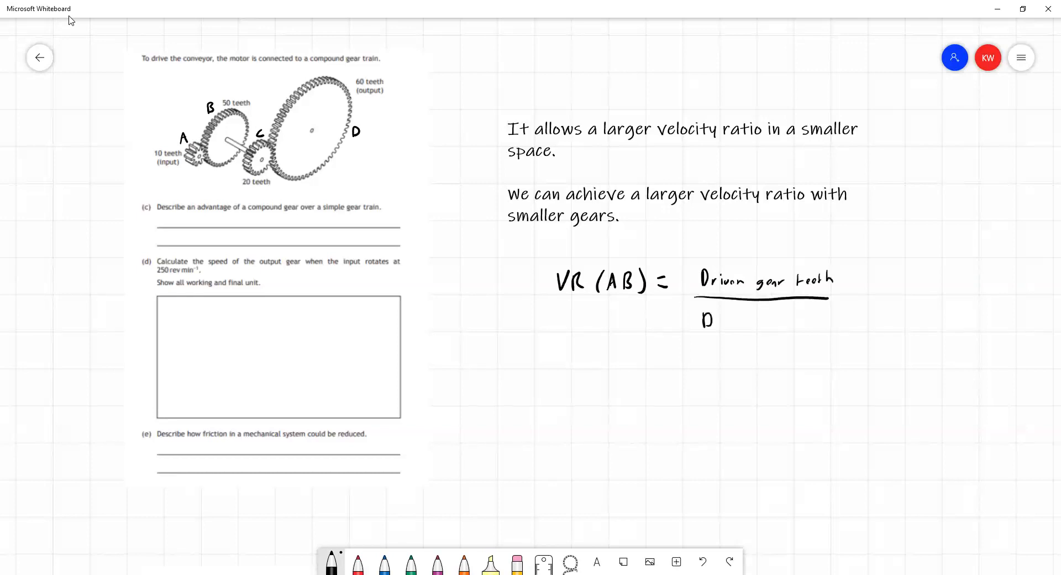
{"action": "type", "text": "river"}
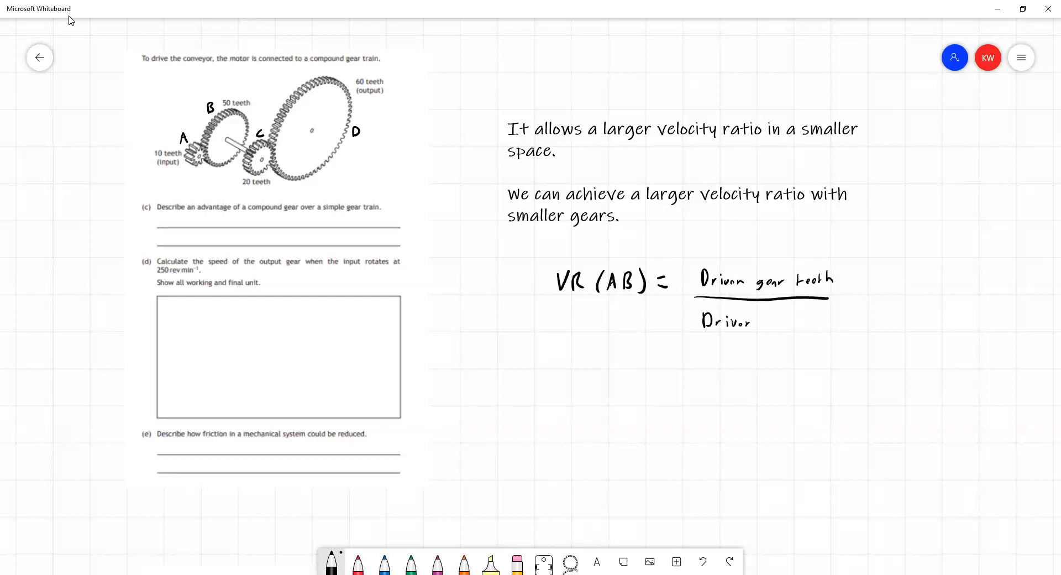
{"action": "type", "text": "gear"}
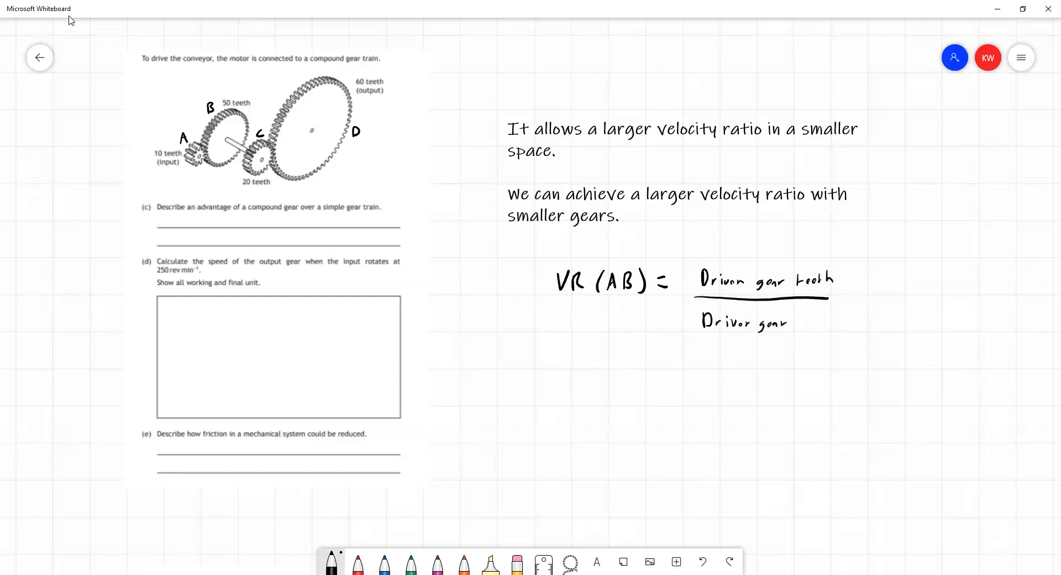
{"action": "type", "text": "teeth"}
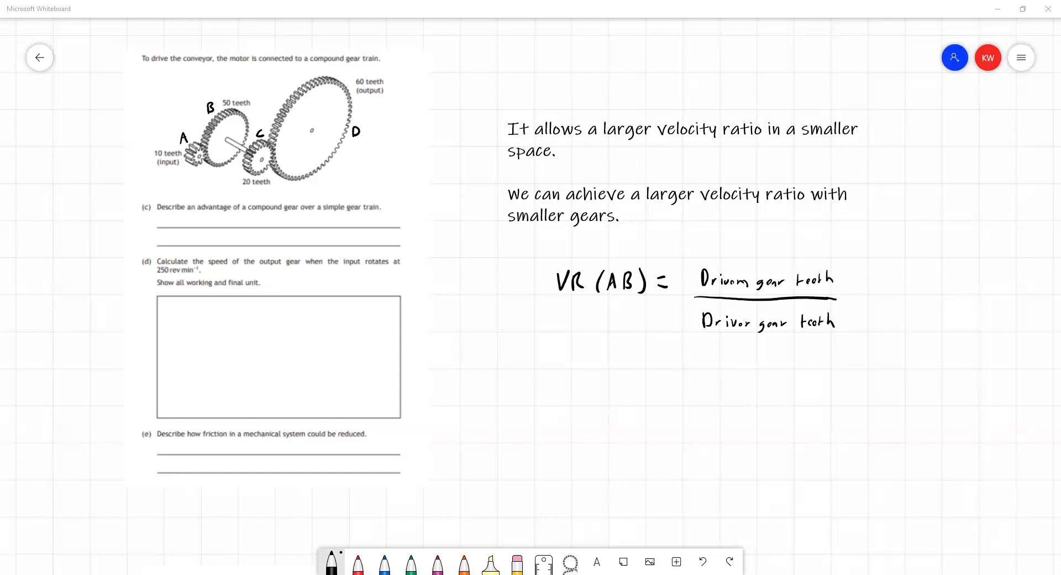
- Continue the A–B working with '= 50/10 = 5/1', giving 5:1
{"action": "left_click_drag", "start_coordinate": [859, 283], "coordinate": [864, 293]}
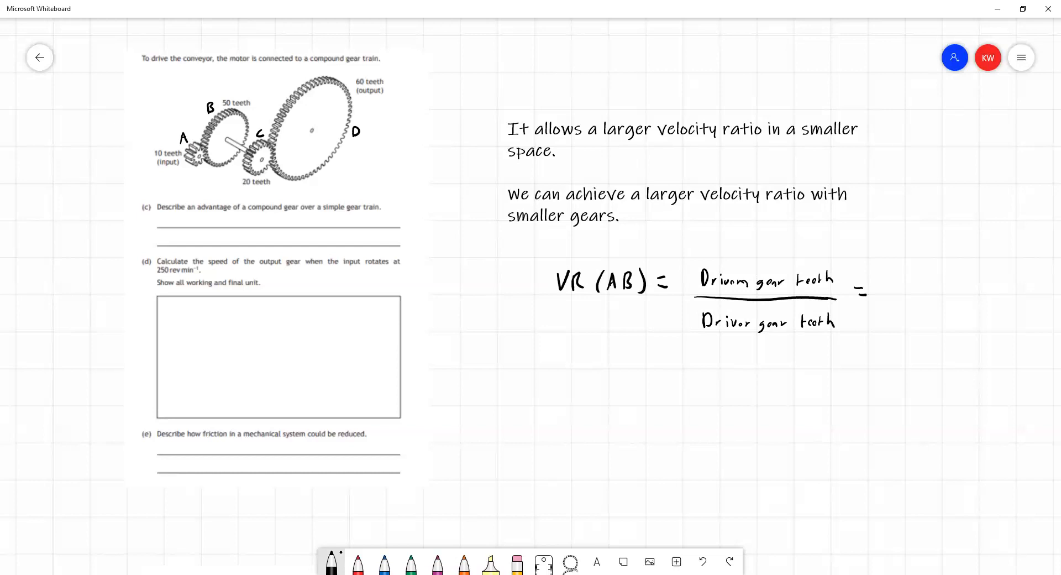
{"action": "type", "text": "50"}
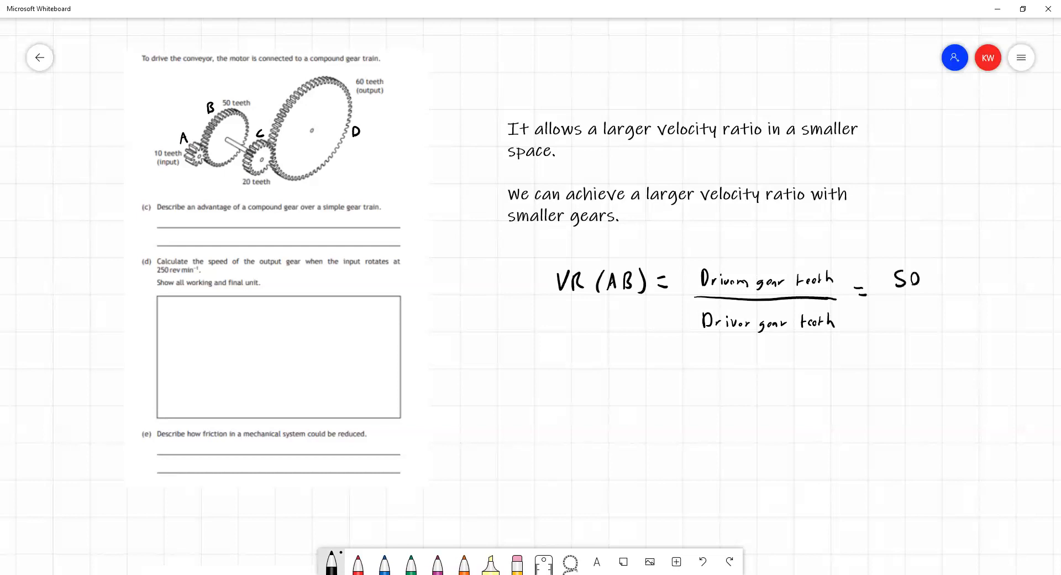
{"action": "left_click_drag", "start_coordinate": [890, 301], "coordinate": [927, 302]}
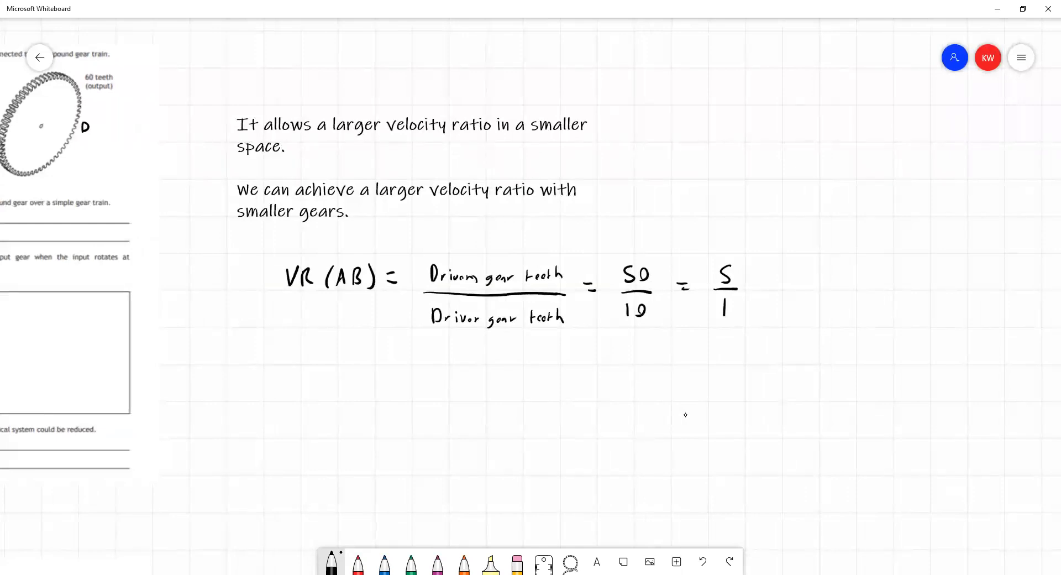
{"action": "left_click_drag", "start_coordinate": [819, 281], "coordinate": [828, 287]}
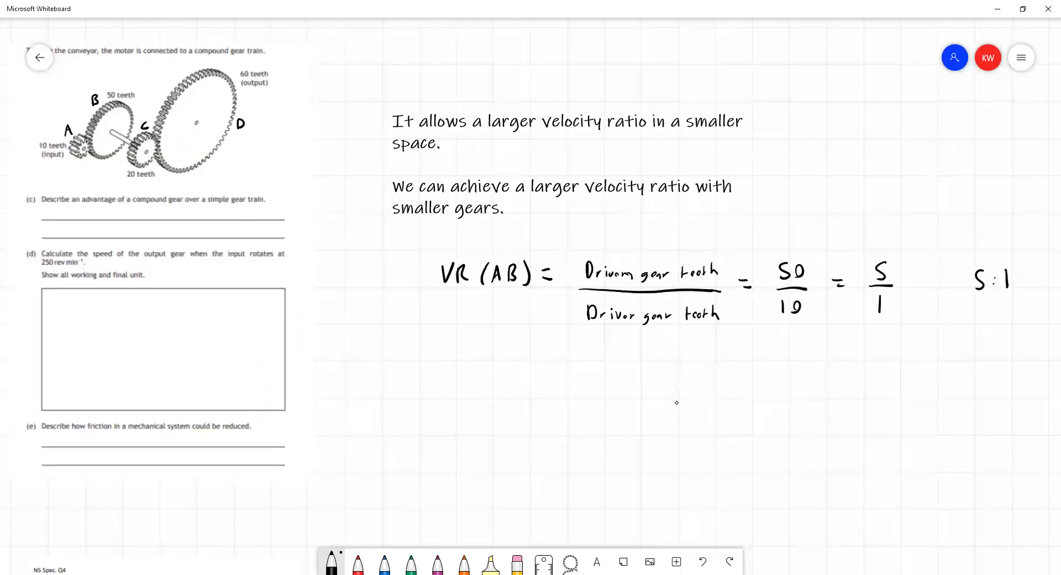
- Below the first working, write VR(CD) = Driven teeth / Driver teeth = 60/20 = 3/1, giving 3:1
{"action": "left_click", "coordinate": [445, 393]}
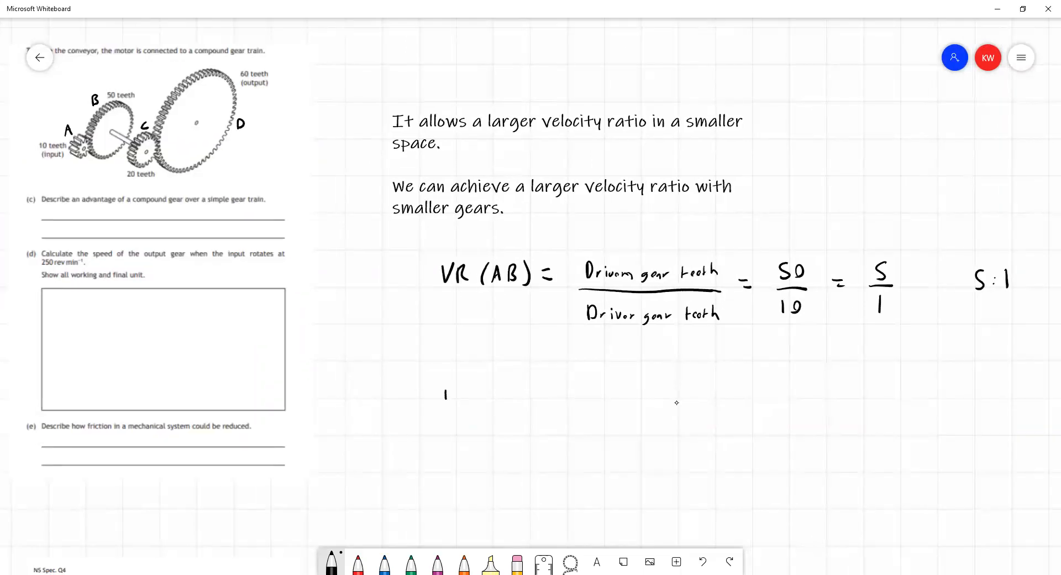
{"action": "type", "text": "VR ("}
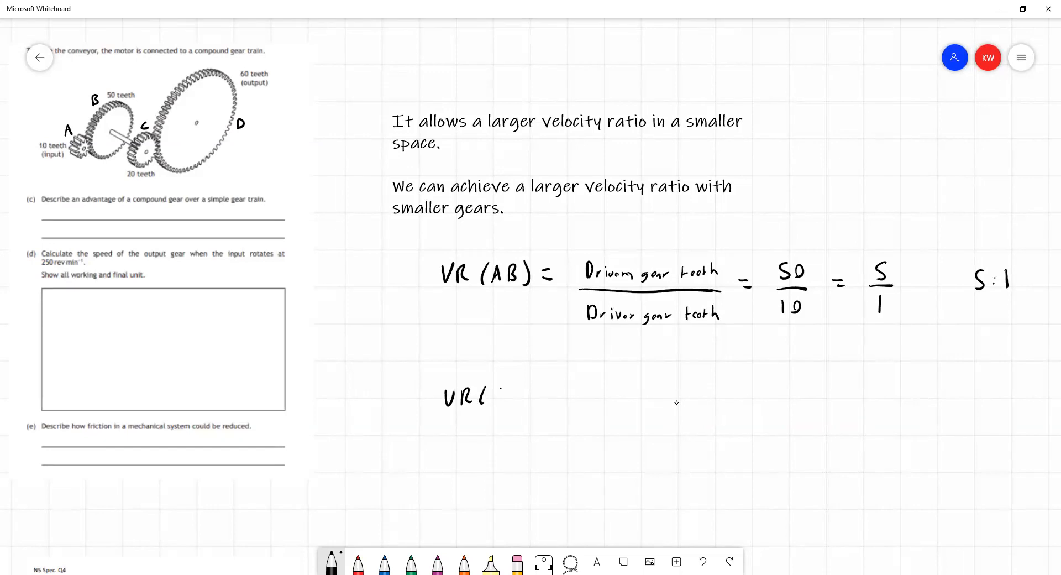
{"action": "type", "text": "VR(CD) ="}
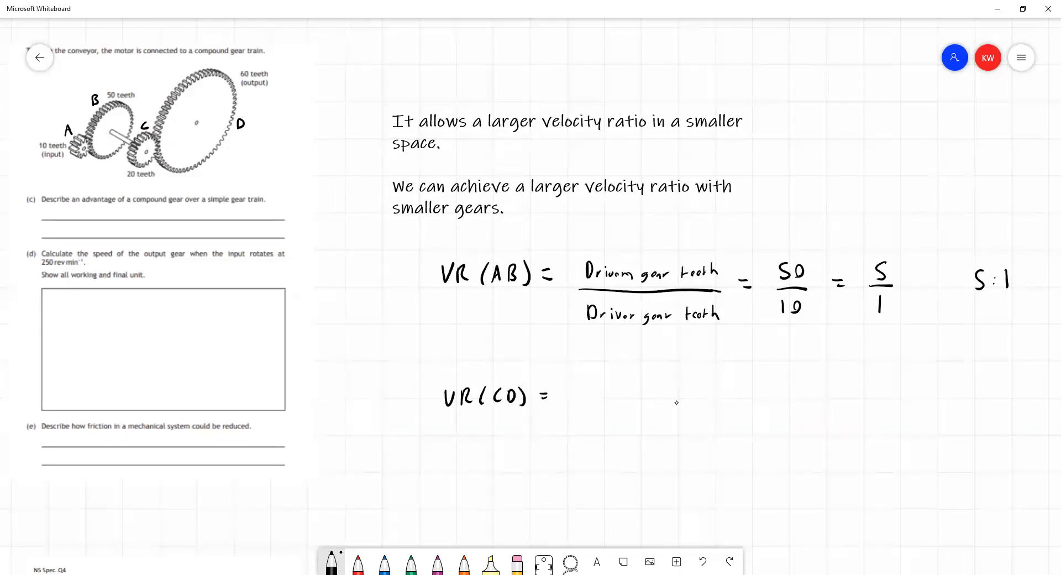
{"action": "type", "text": "Driven"}
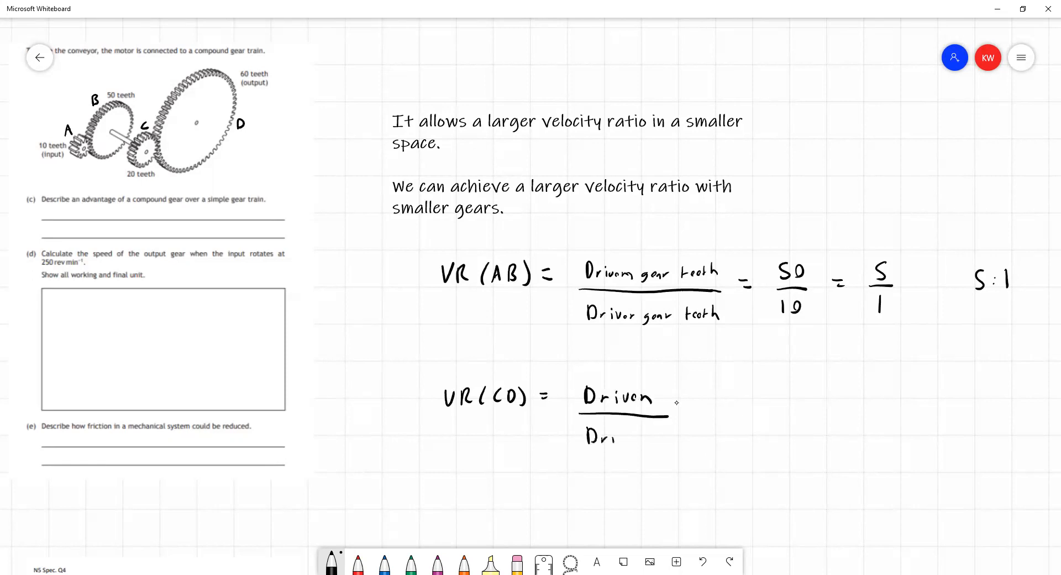
{"action": "type", "text": "Driver t"}
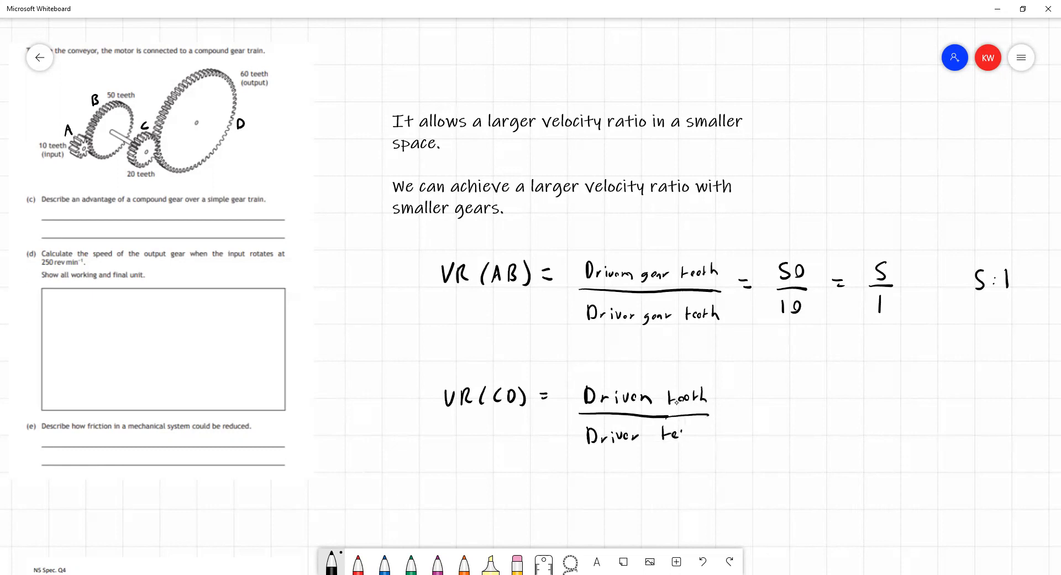
{"action": "type", "text": "eeth"}
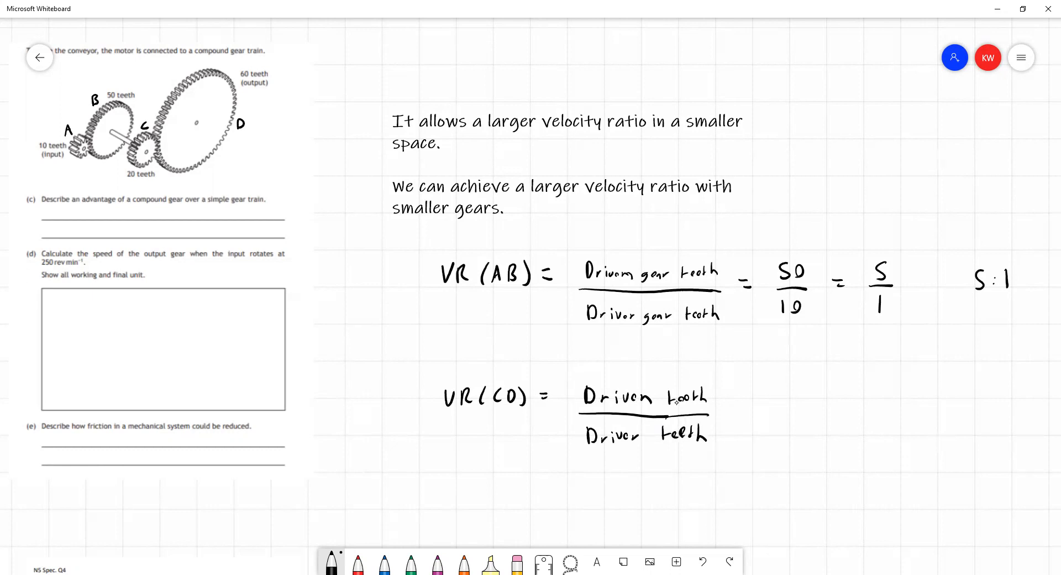
{"action": "left_click_drag", "start_coordinate": [731, 406], "coordinate": [741, 406]}
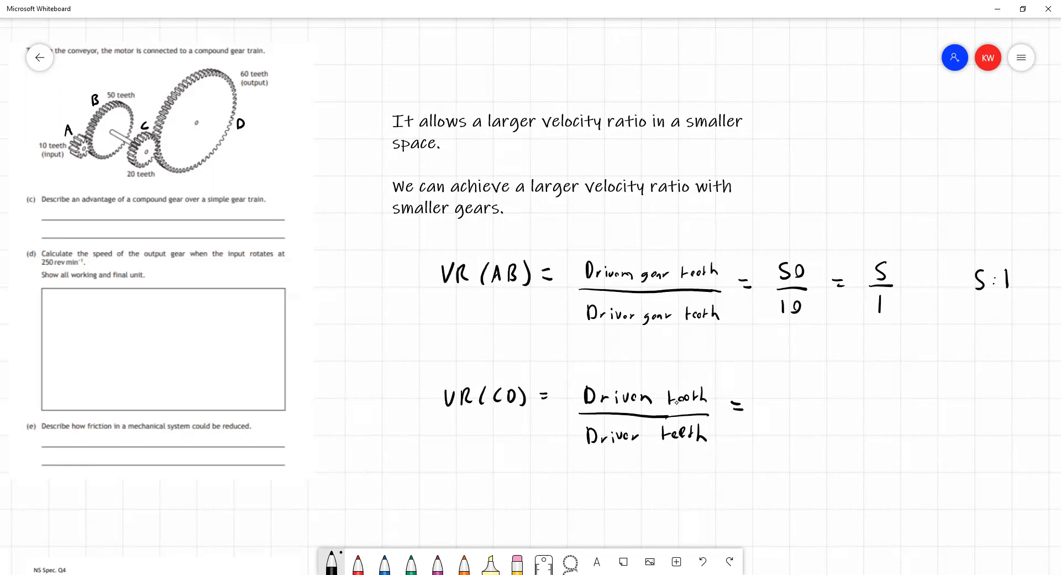
{"action": "type", "text": "60"}
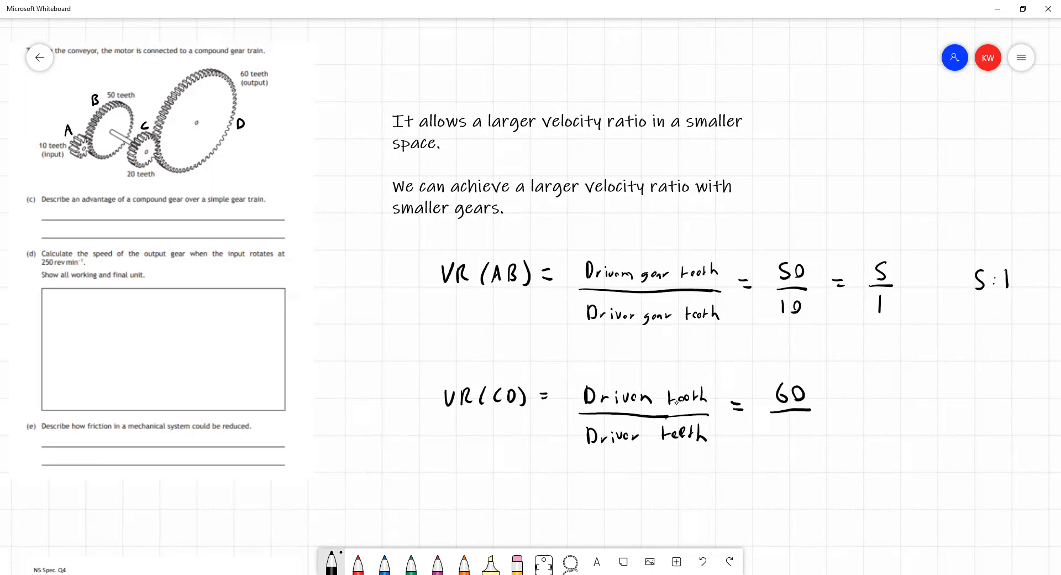
{"action": "type", "text": "20"}
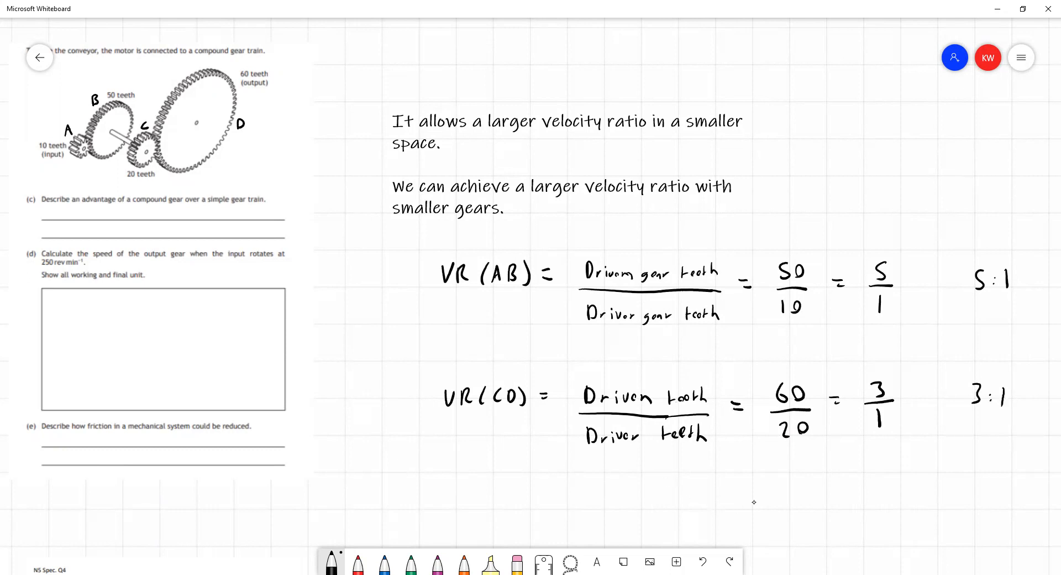
- Handwrite 'Total VR = 5/1 × 3/1 = 15/1', giving 15:1, under the VR(CD) line
{"action": "scroll", "scroll_direction": "down", "scroll_amount": 3}
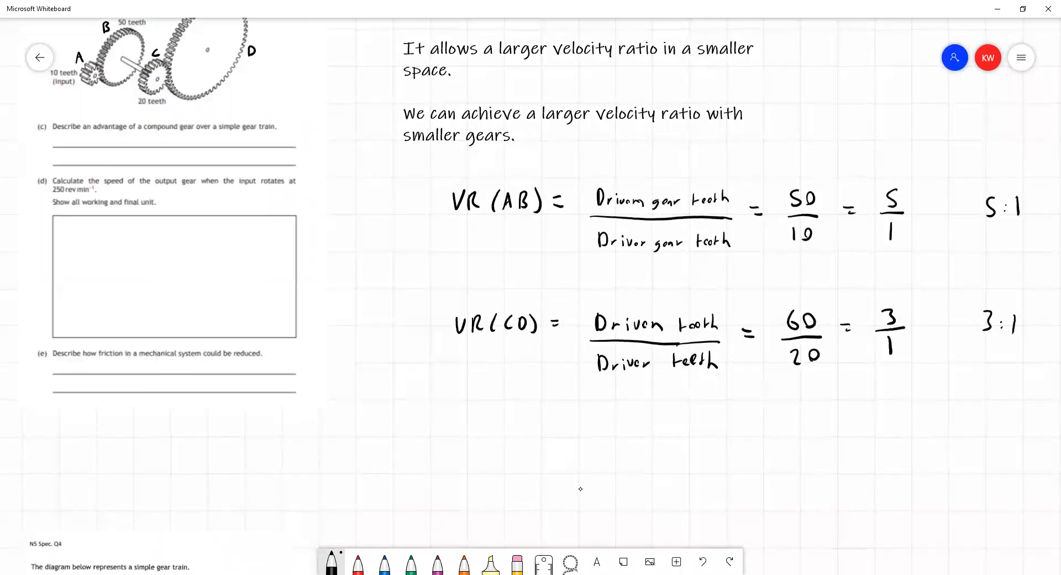
{"action": "type", "text": "Total VR ="}
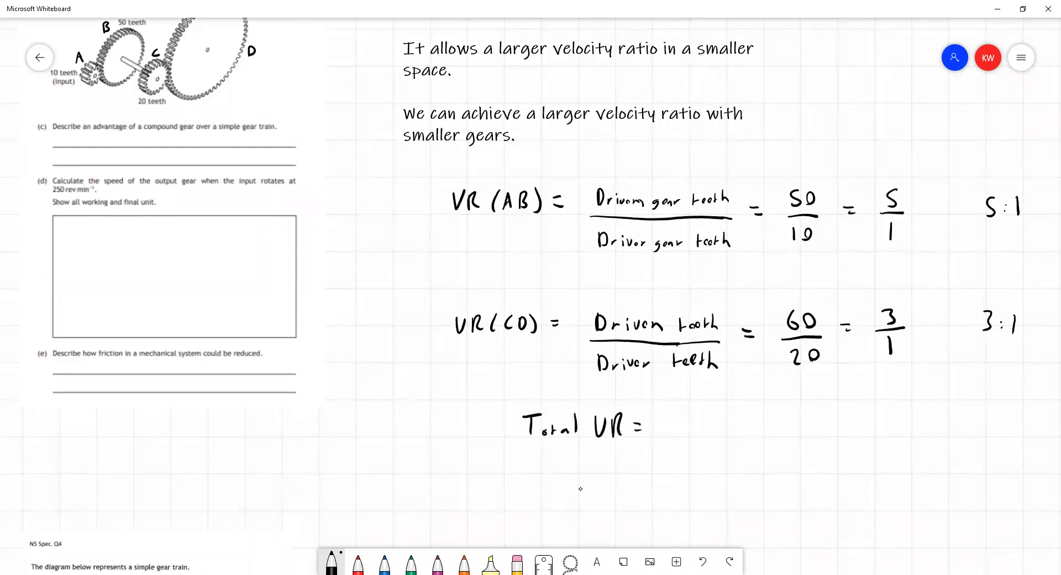
{"action": "type", "text": "5/1 x 3/1"}
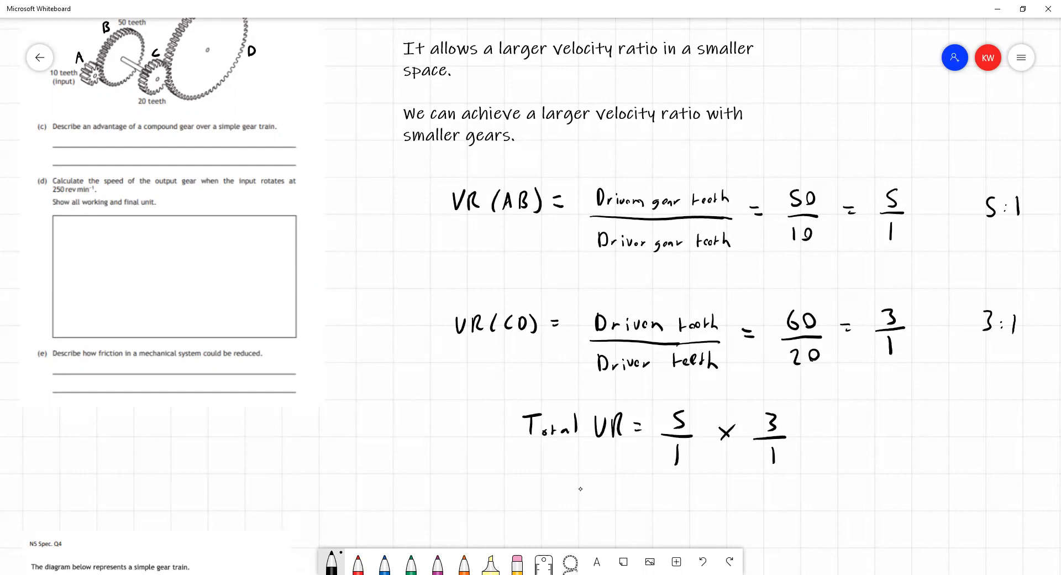
{"action": "left_click_drag", "start_coordinate": [811, 434], "coordinate": [832, 433]}
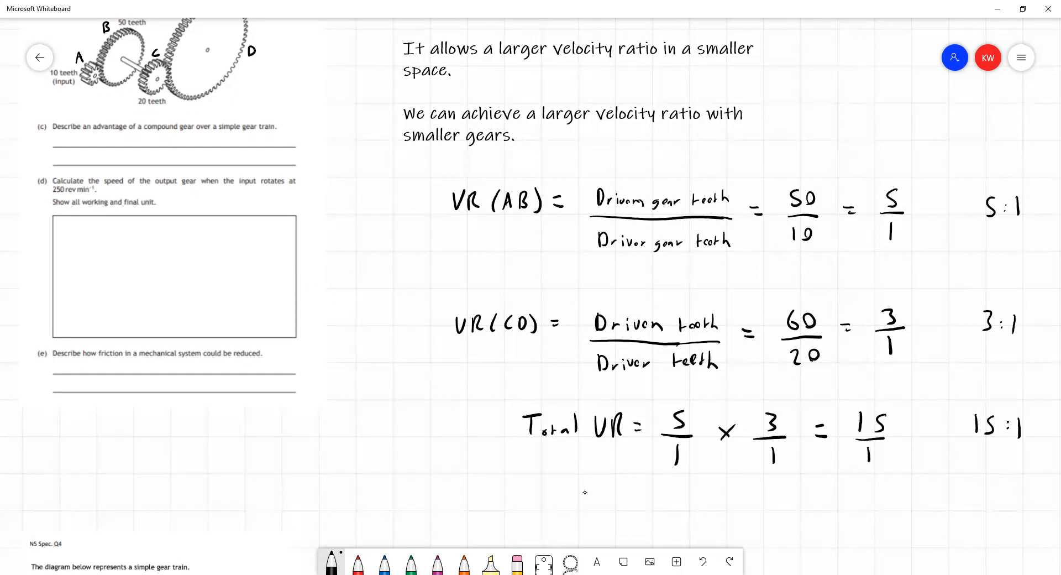
{"action": "mouse_move", "coordinate": [646, 497]}
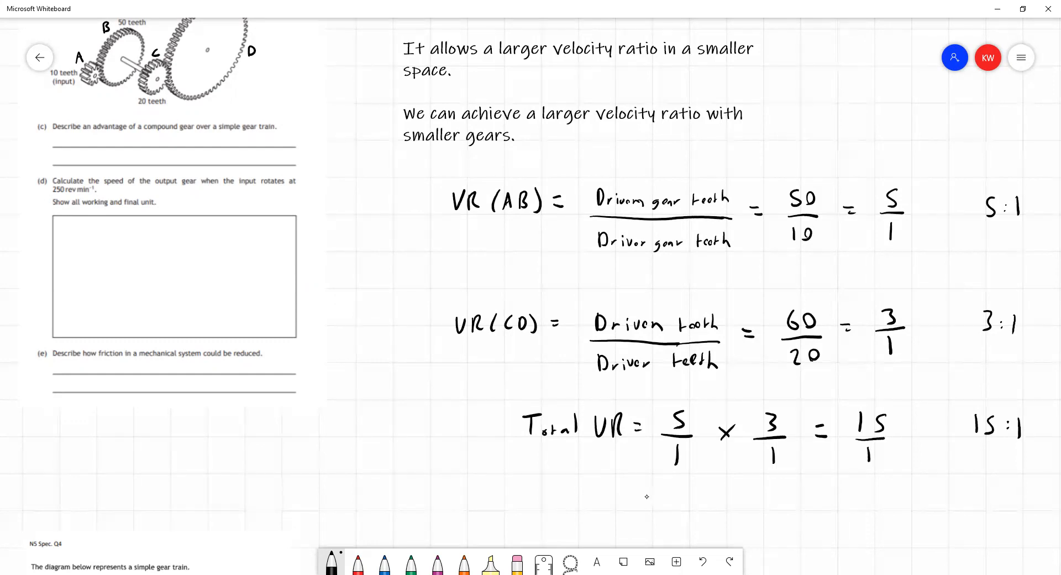
{"action": "mouse_move", "coordinate": [747, 492]}
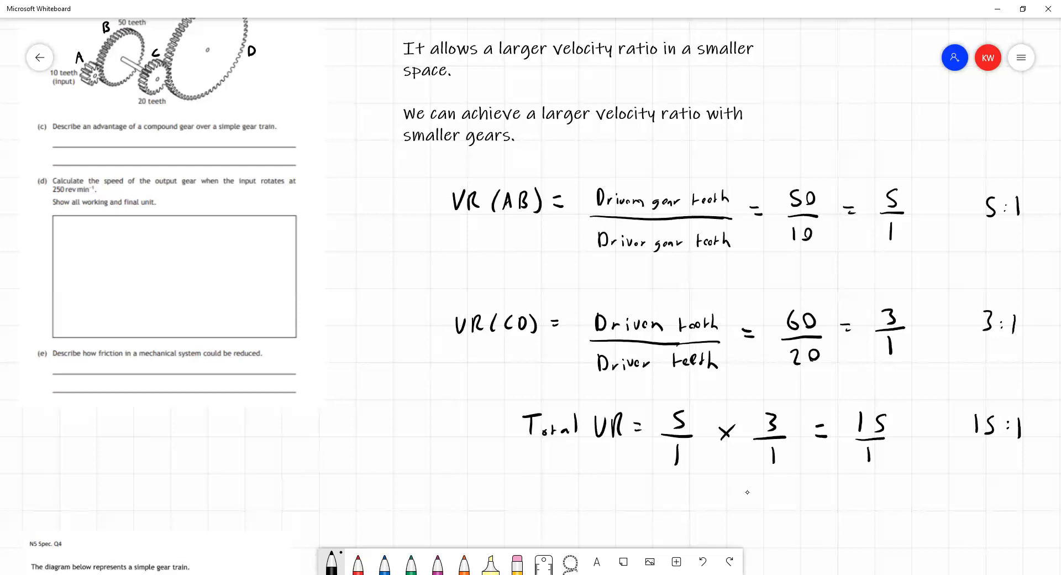
{"action": "mouse_move", "coordinate": [769, 493]}
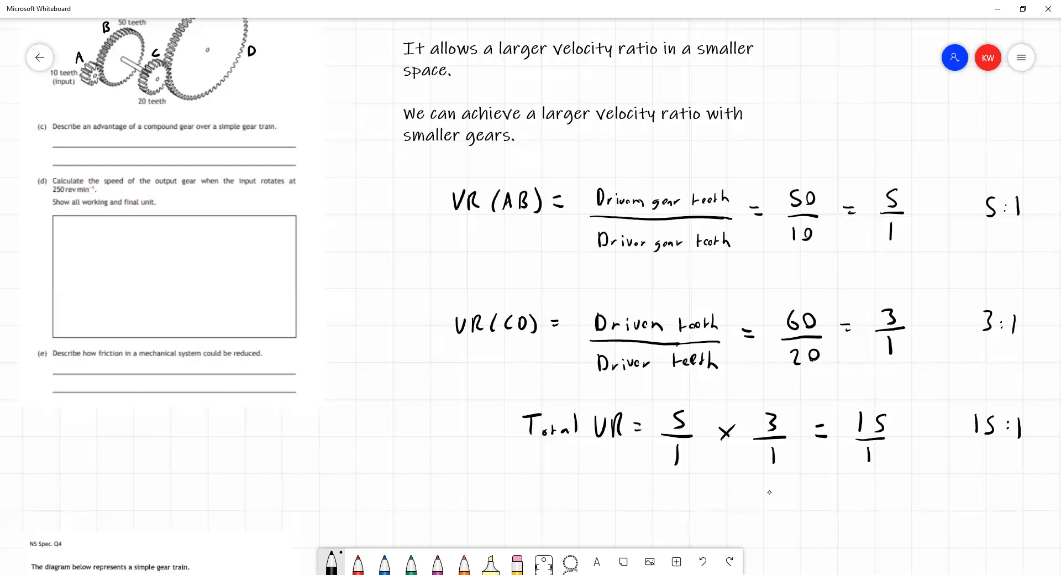
{"action": "mouse_move", "coordinate": [806, 502]}
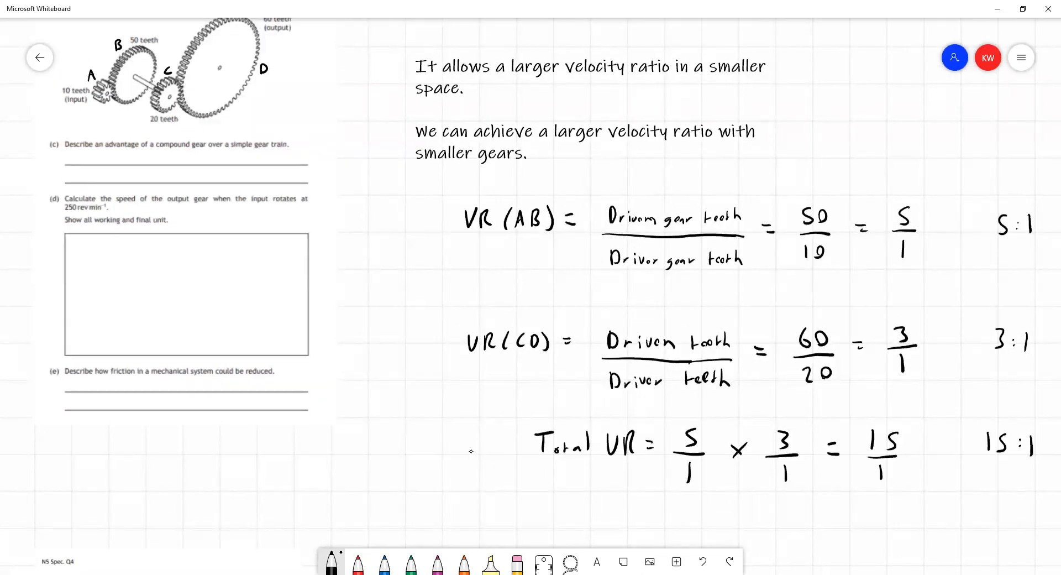
{"action": "mouse_move", "coordinate": [458, 454]}
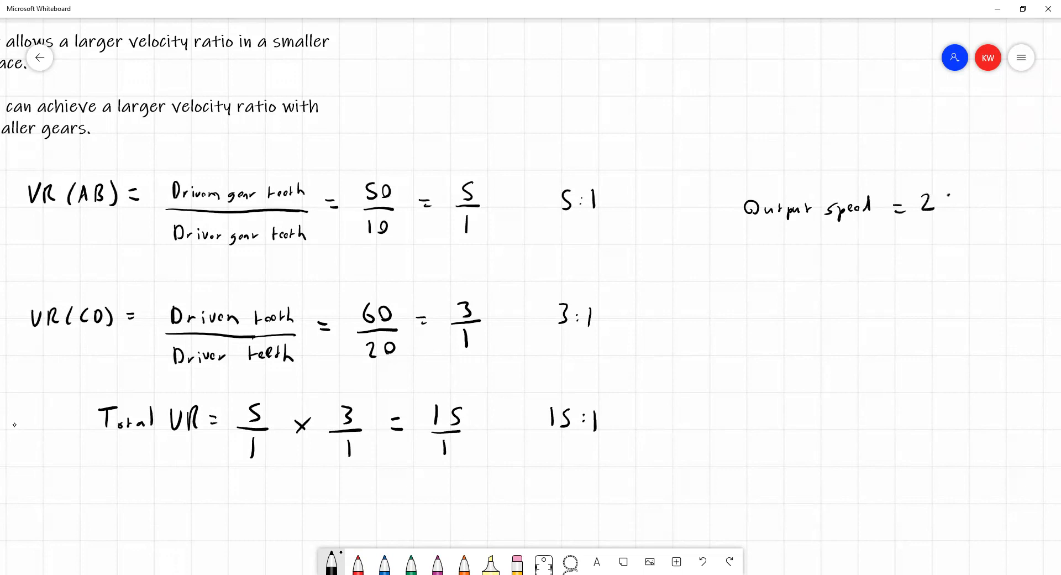
- Handwrite 'Output speed = 250' to the right of the ratio working
{"action": "type", "text": "50"}
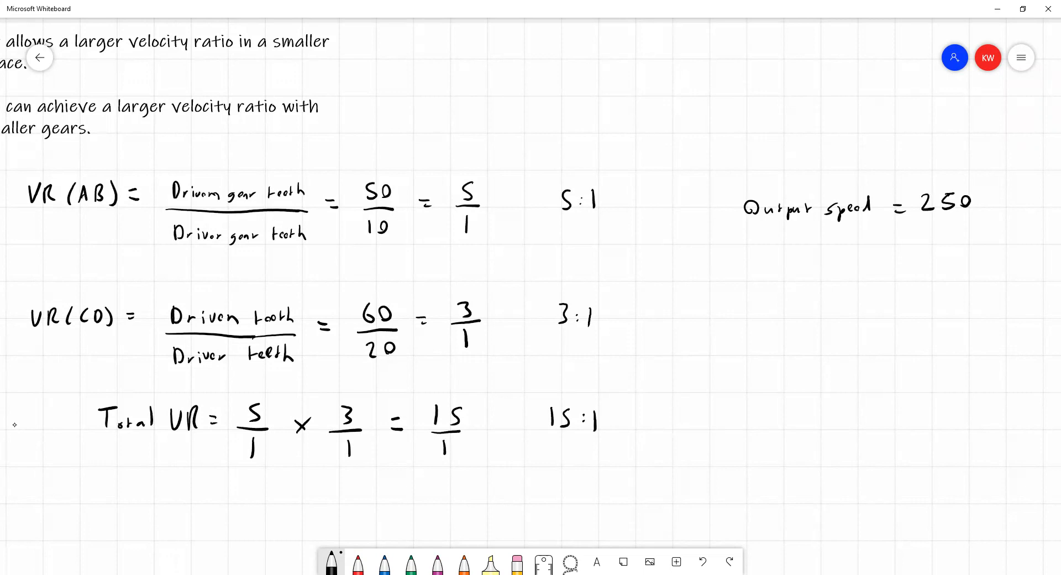
{"action": "left_click_drag", "start_coordinate": [913, 223], "coordinate": [967, 223]}
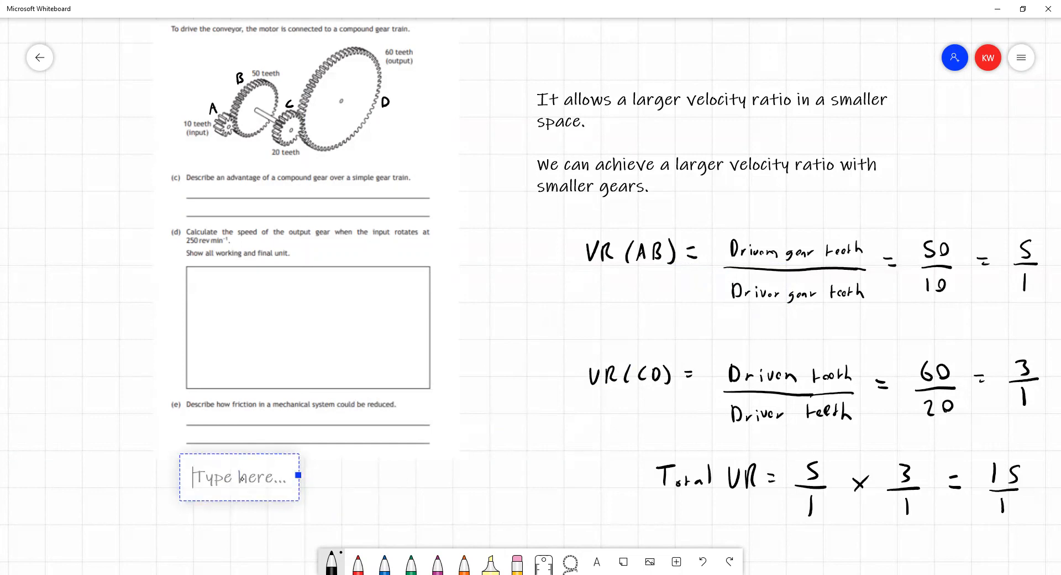
- Type 'Lubricate moving parts or use bearings' under question (e) and commit it
{"action": "type", "text": "Lubricate moving"}
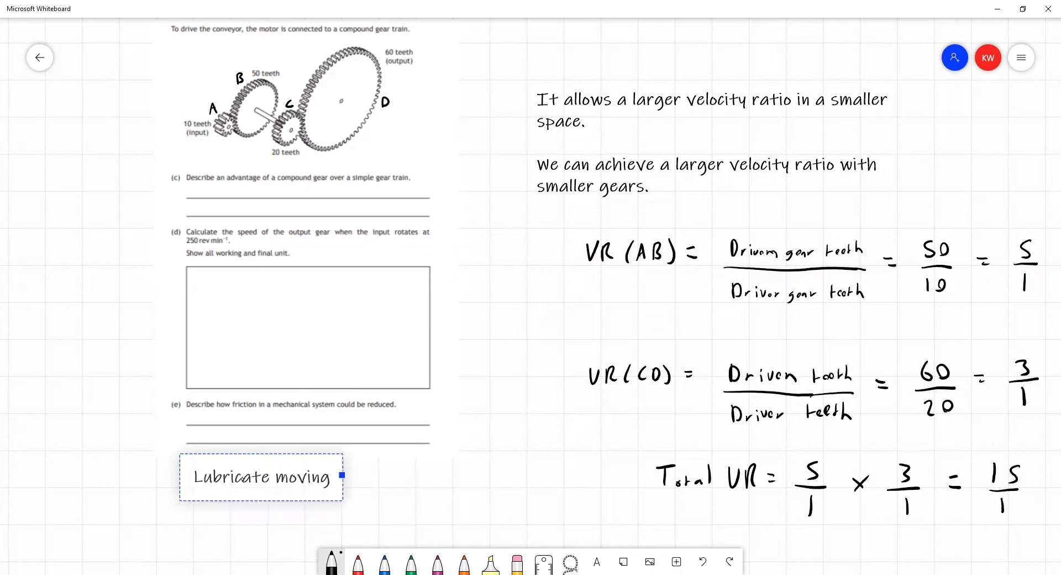
{"action": "type", "text": "parts"}
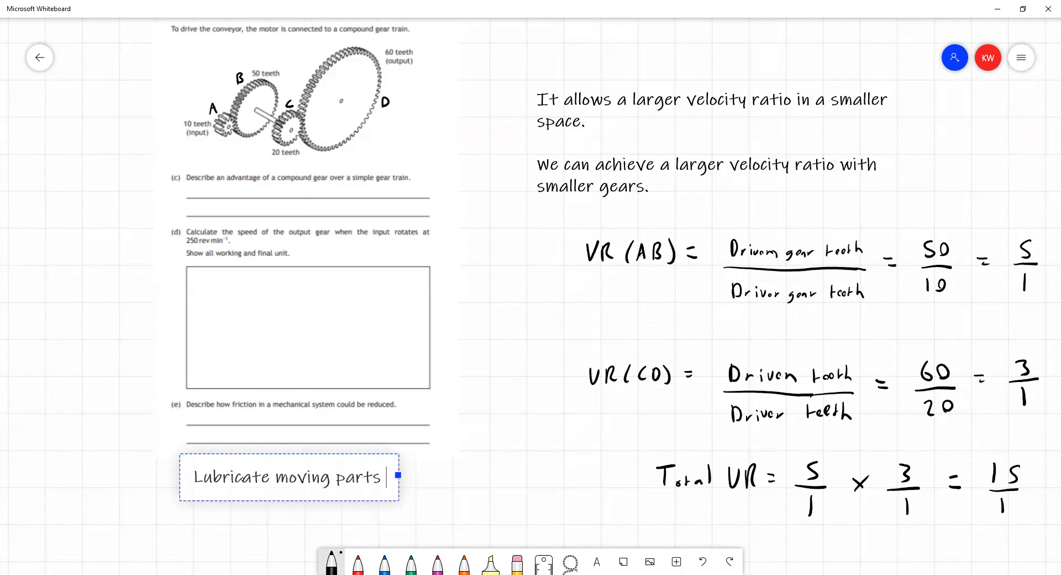
{"action": "type", "text": "or use n"}
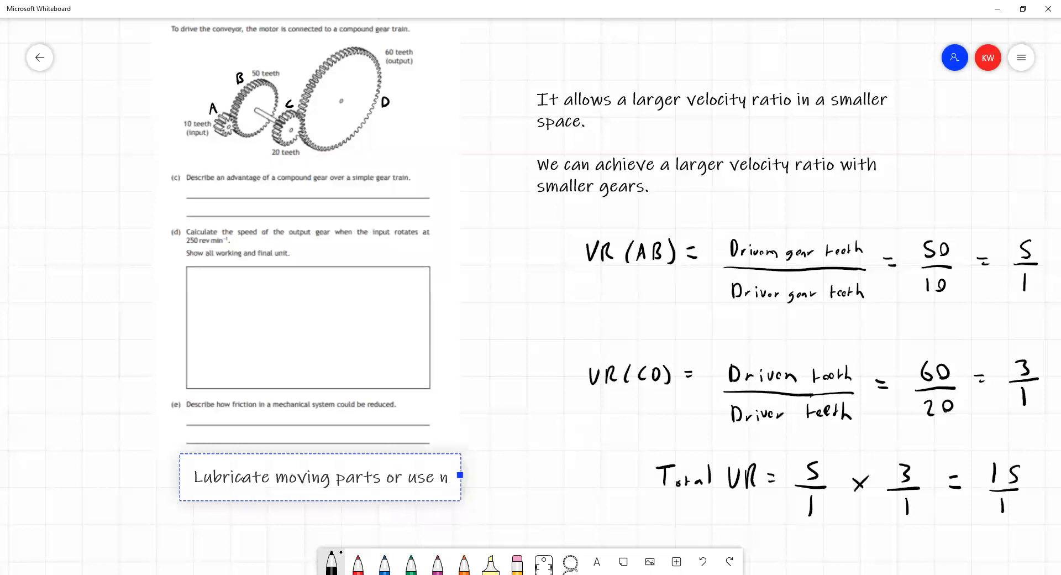
{"action": "type", "text": "e"}
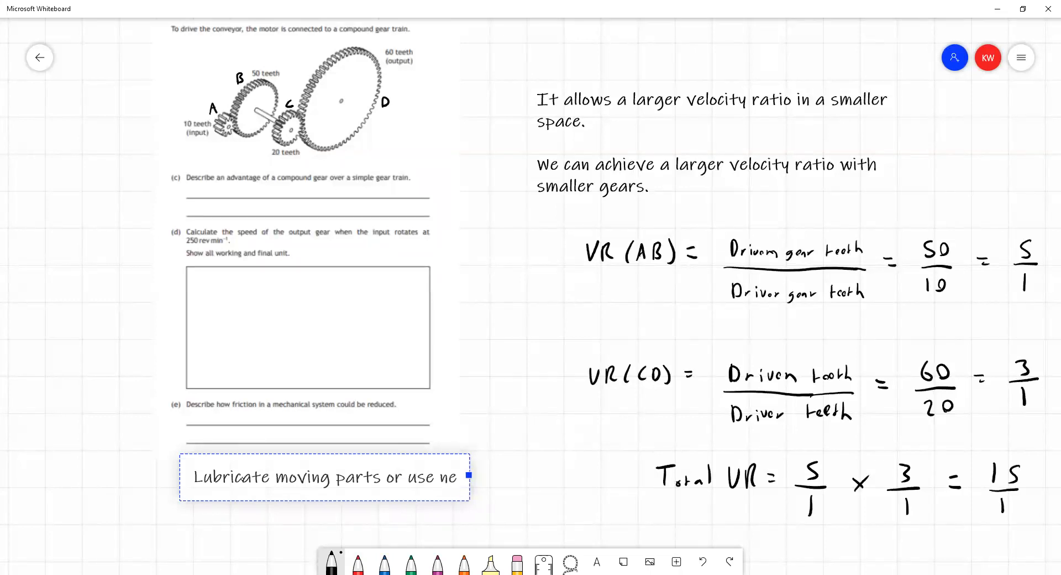
{"action": "type", "text": "b"}
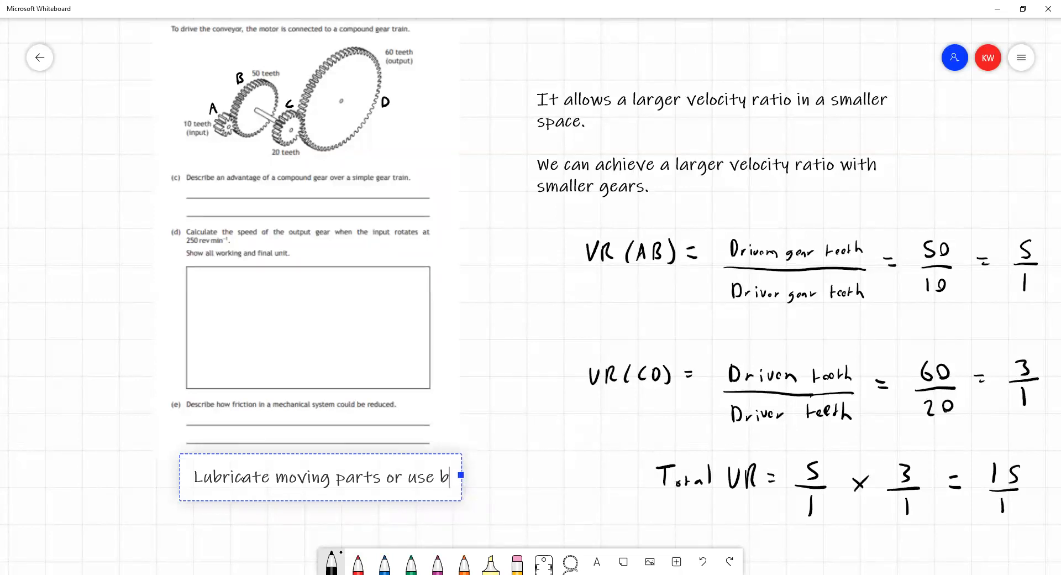
{"action": "type", "text": "earings"}
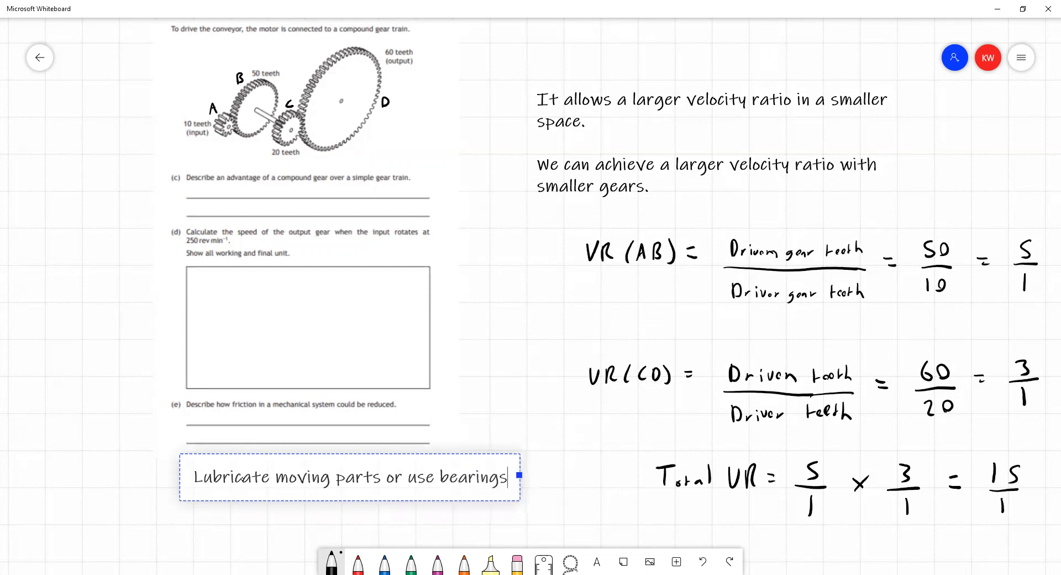
{"action": "left_click", "coordinate": [551, 416]}
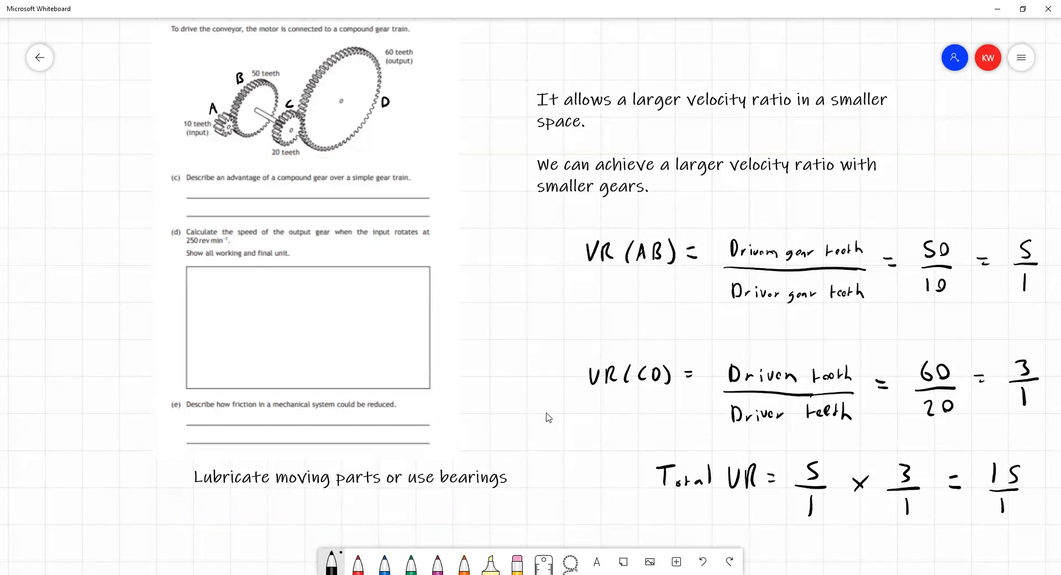
{"action": "mouse_move", "coordinate": [572, 436]}
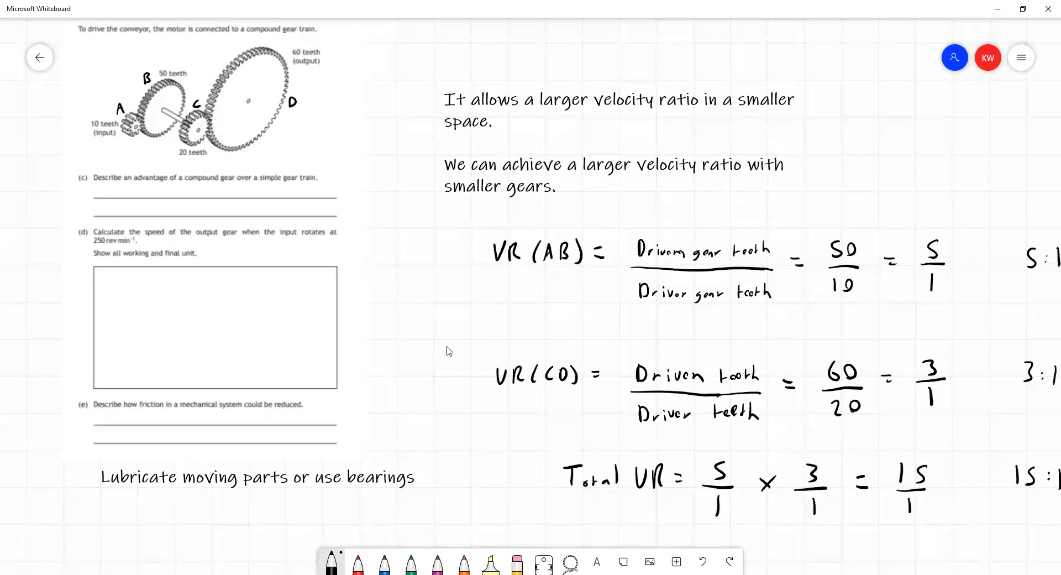
- Write 'Idler' as the name of Gear X for part (a)
{"action": "scroll", "scroll_direction": "down", "scroll_amount": 3}
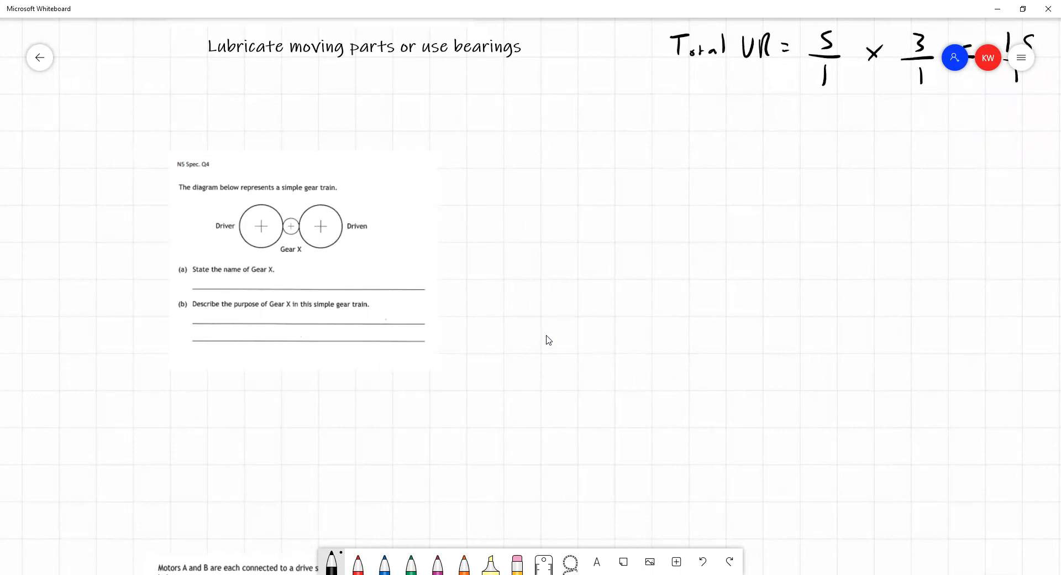
{"action": "left_click_drag", "start_coordinate": [567, 179], "coordinate": [567, 203]}
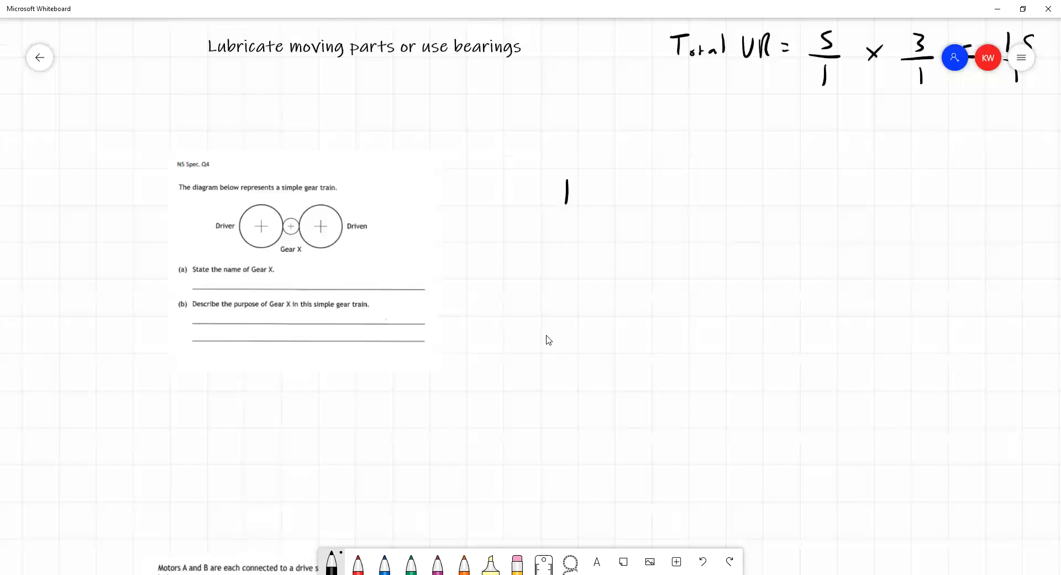
{"action": "type", "text": "Idler gear"}
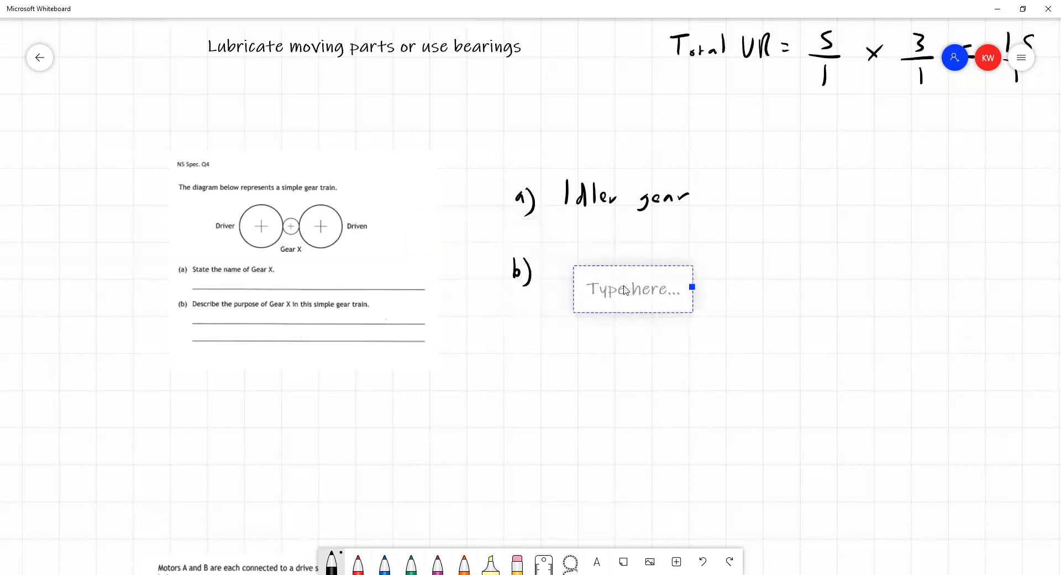
- Type part (b): driven gear rotates the driver's direction without affecting velocity ratio
{"action": "type", "text": "To allow the d"}
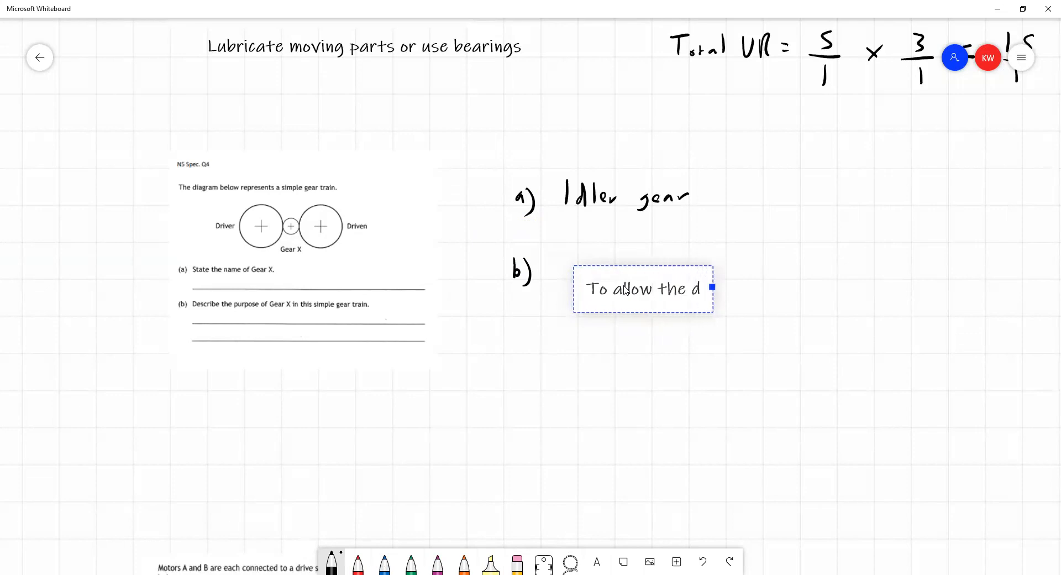
{"action": "type", "text": "riven and"}
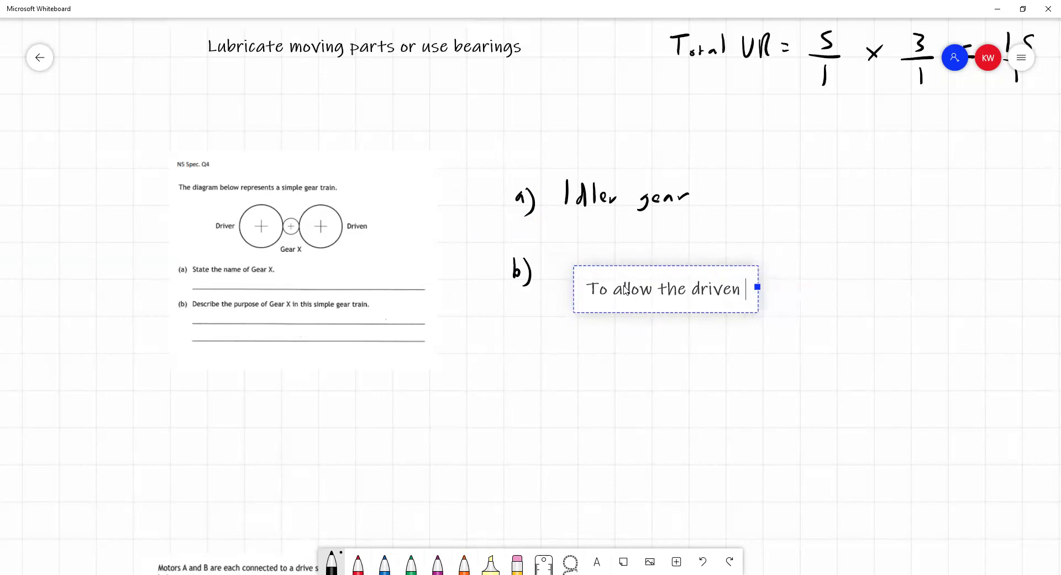
{"action": "type", "text": "gear to rotate in the sa"}
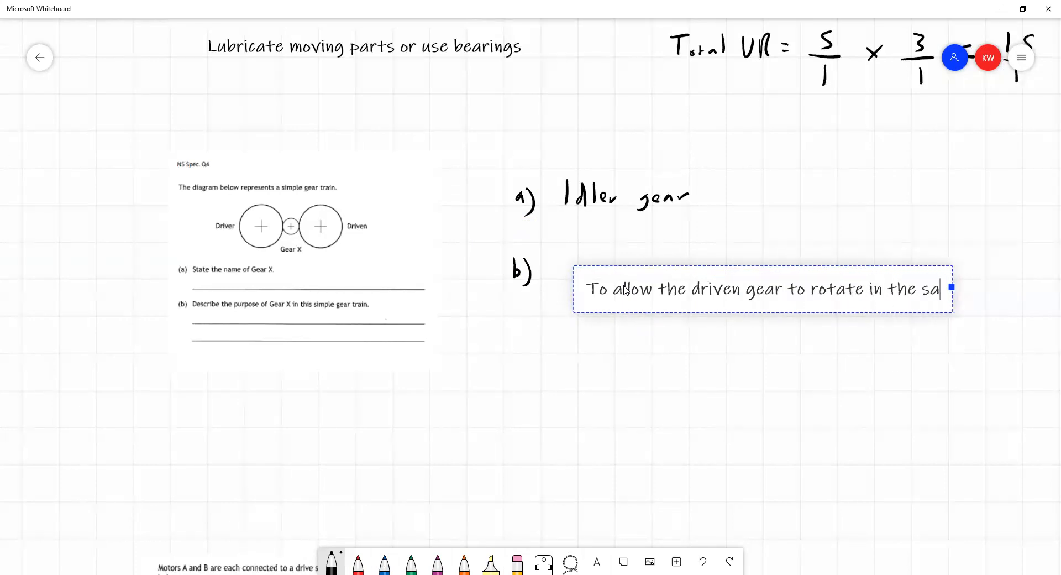
{"action": "type", "text": "me direction"}
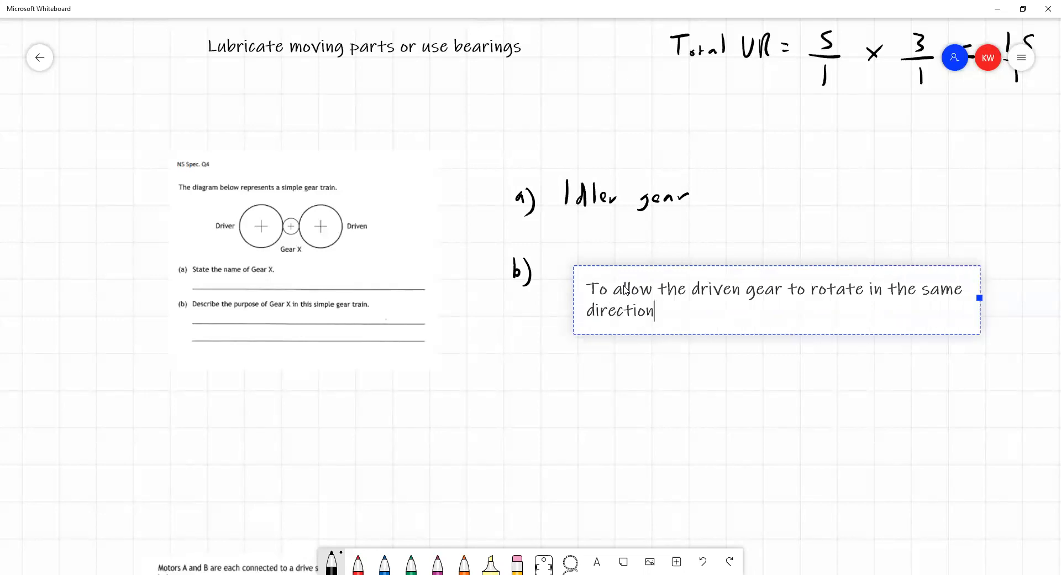
{"action": "type", "text": "as the driver"}
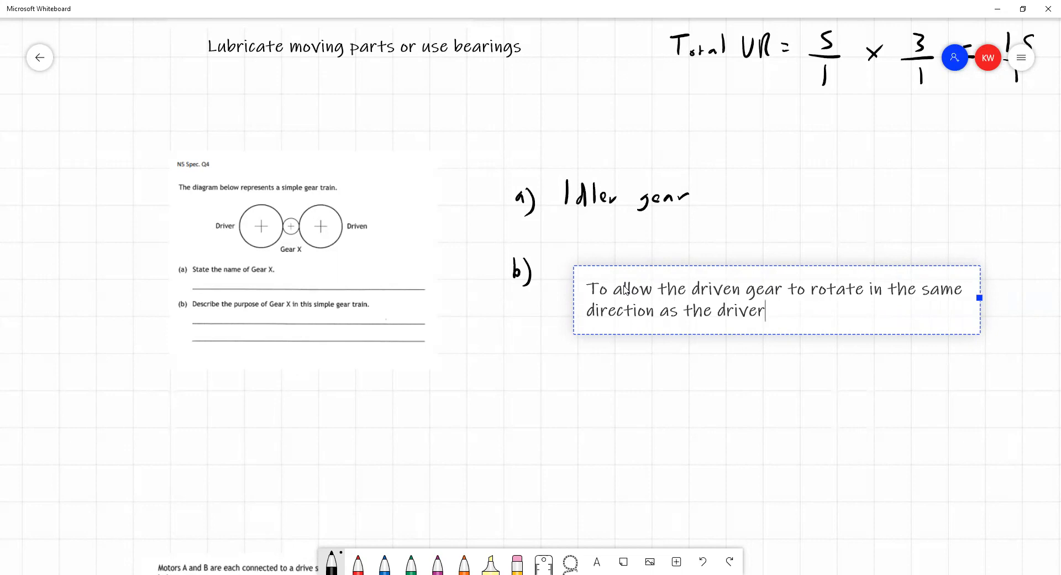
{"action": "type", "text": "gear"}
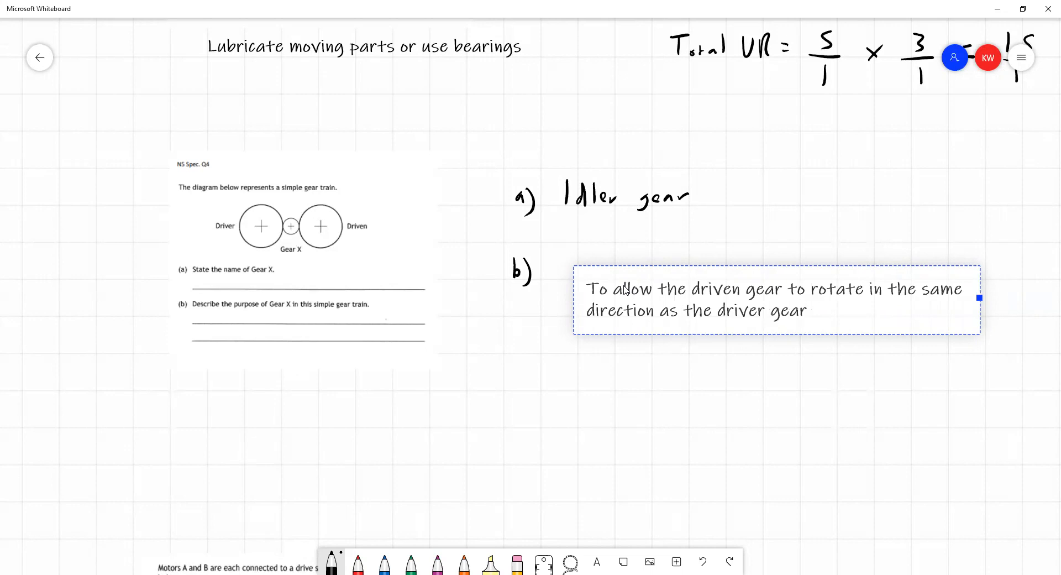
{"action": "type", "text": "without"}
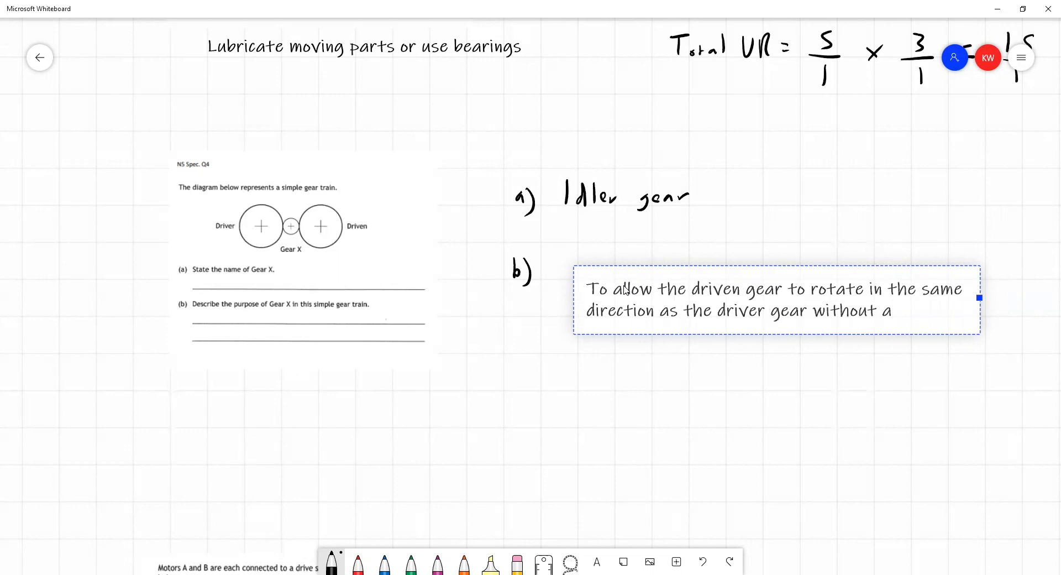
{"action": "type", "text": "affecting th"}
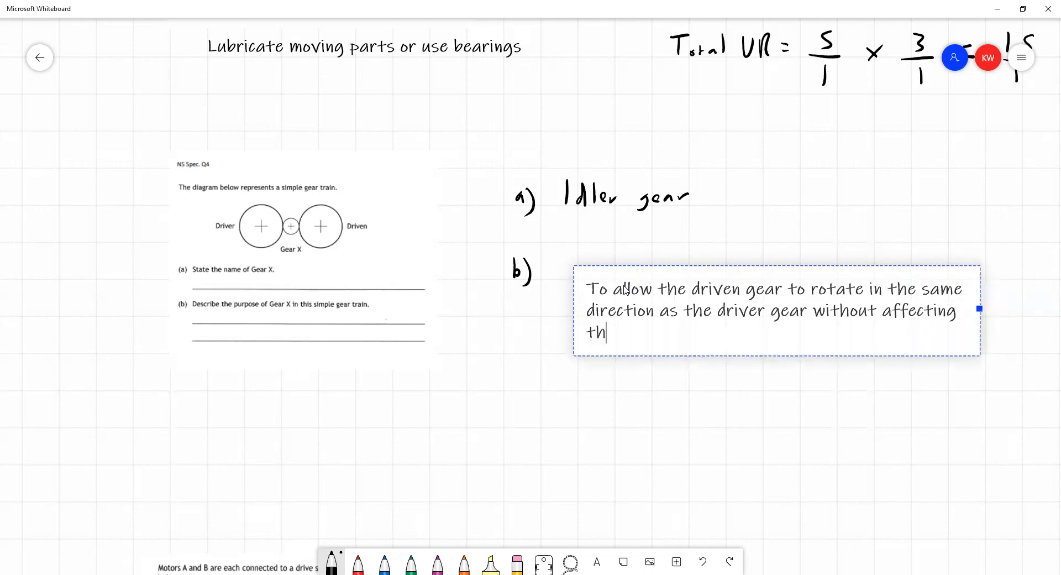
{"action": "type", "text": "evelocity ratio."}
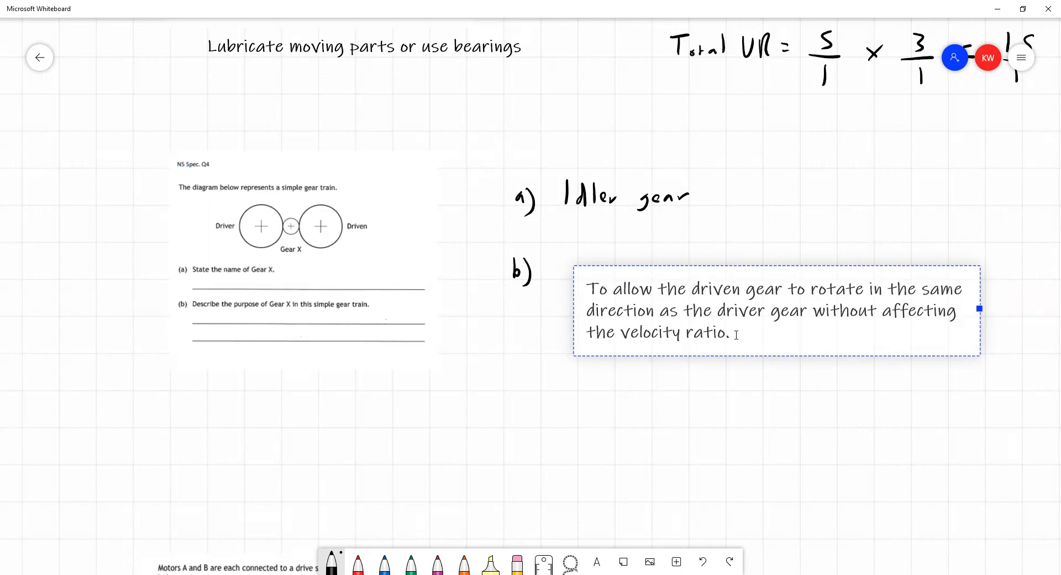
{"action": "left_click", "coordinate": [776, 412]}
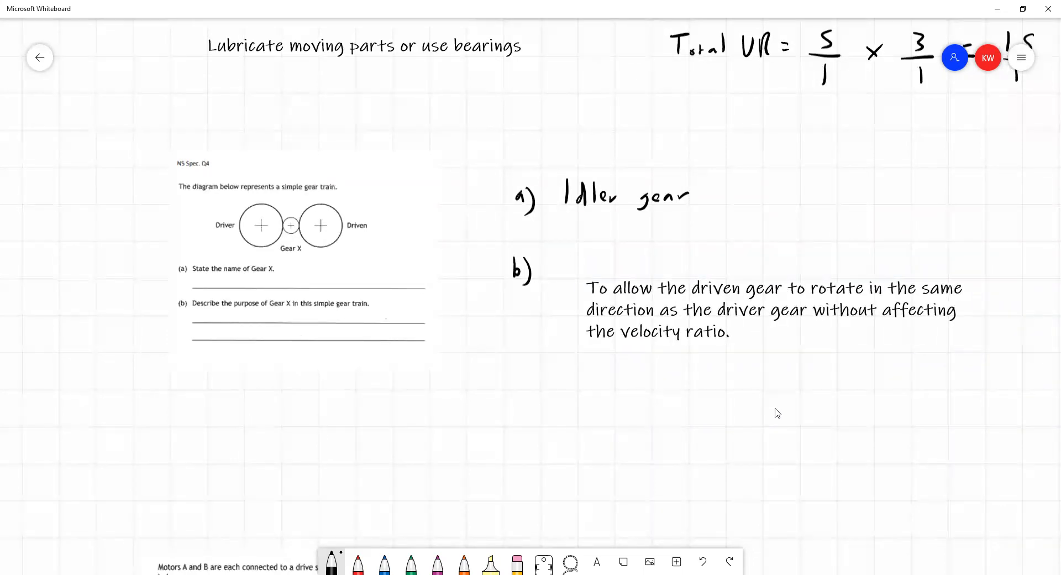
{"action": "mouse_move", "coordinate": [776, 403]}
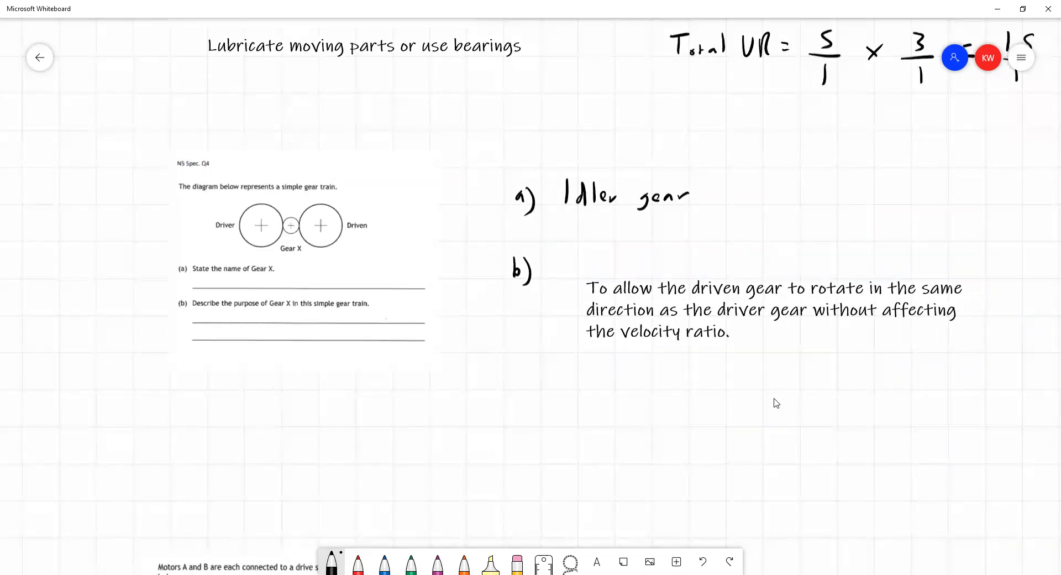
{"action": "mouse_move", "coordinate": [762, 389]}
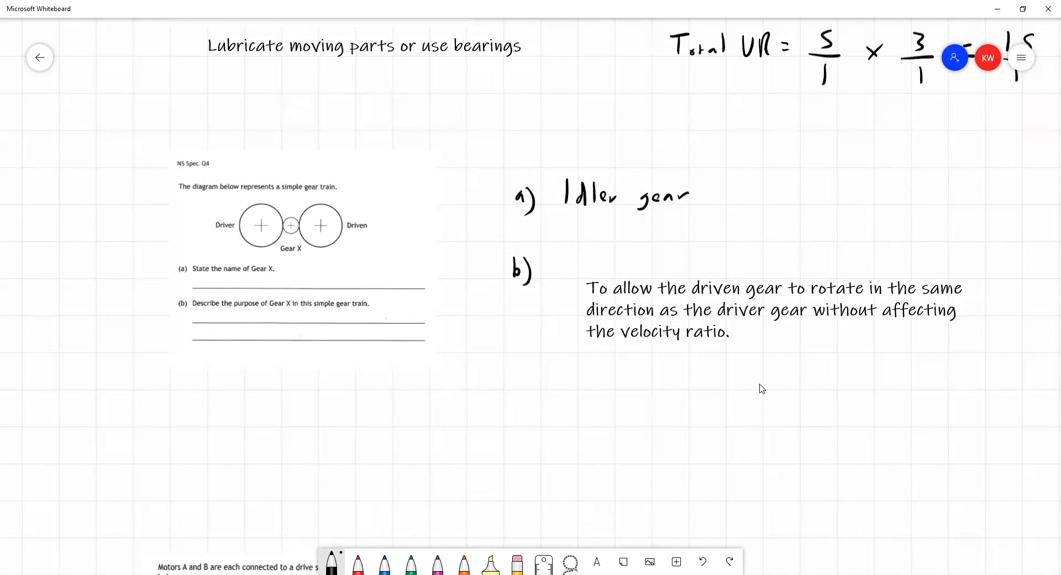
{"action": "mouse_move", "coordinate": [764, 382]}
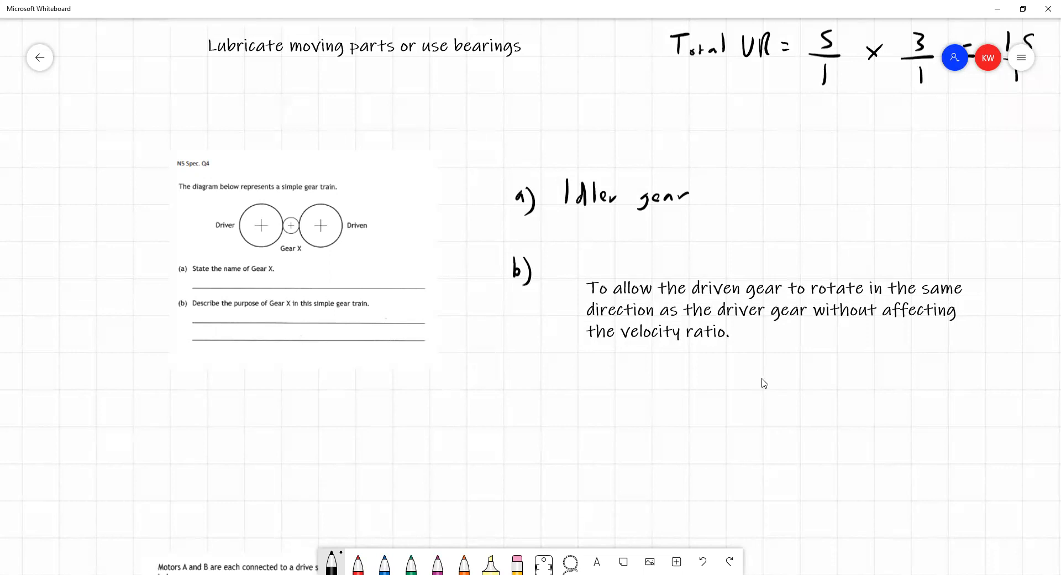
{"action": "mouse_move", "coordinate": [757, 432]}
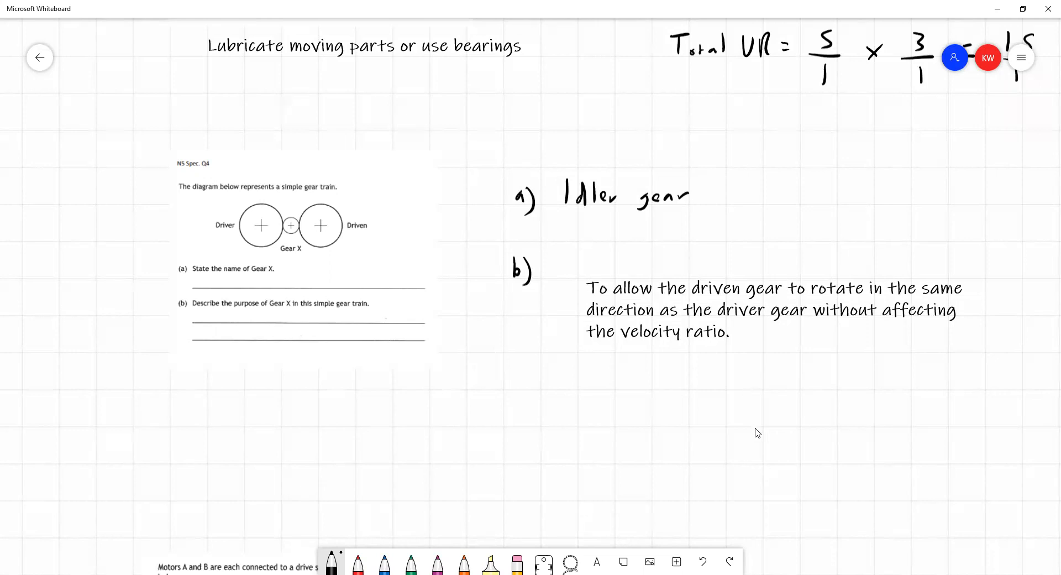
{"action": "mouse_move", "coordinate": [846, 504]}
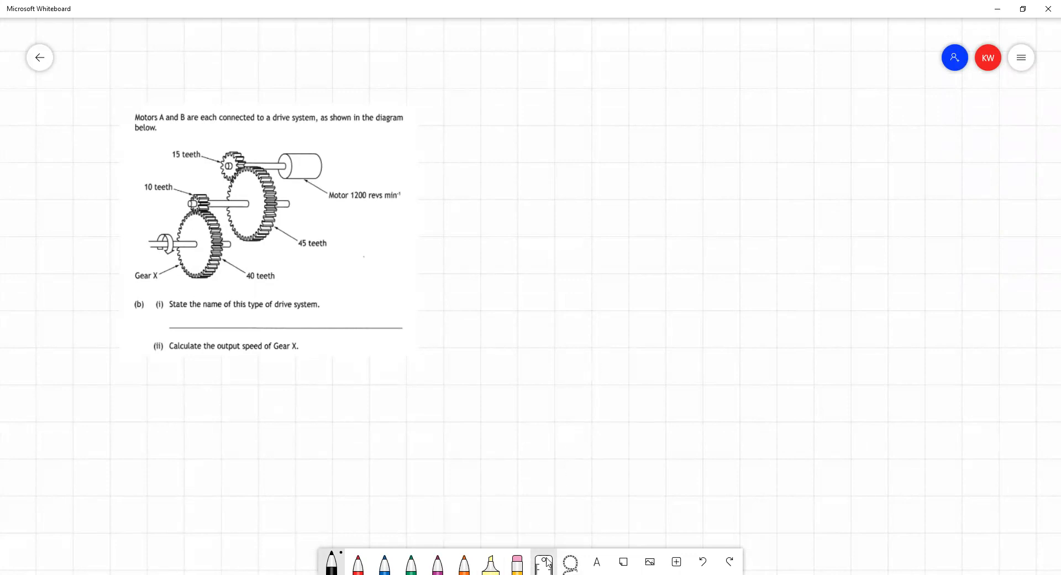
- Place a text box beside the gear diagram, type 'compound gear train', and reopen it to fix spelling
{"action": "left_click", "coordinate": [560, 375]}
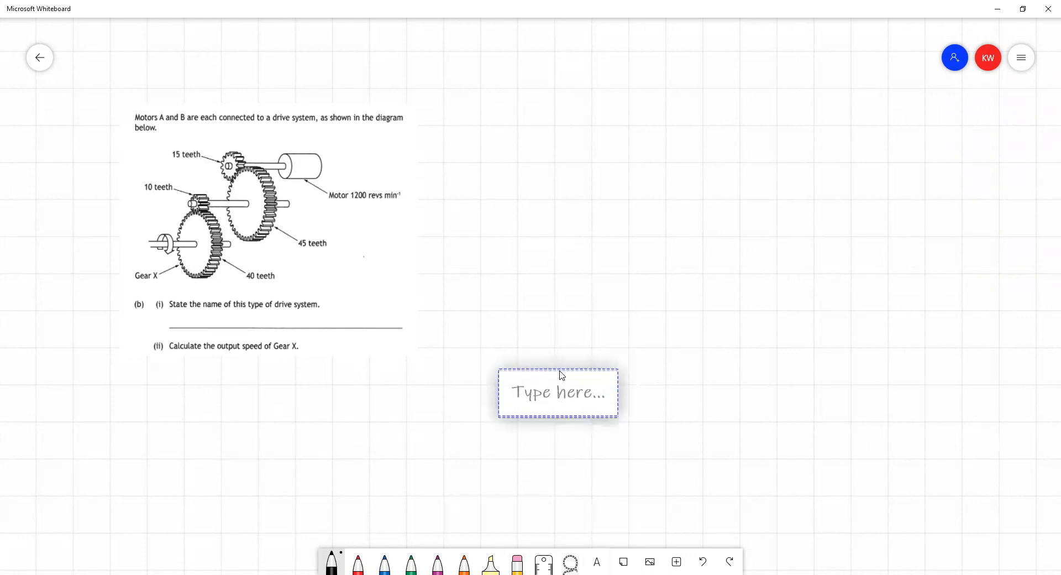
{"action": "left_click_drag", "start_coordinate": [558, 393], "coordinate": [564, 164]}
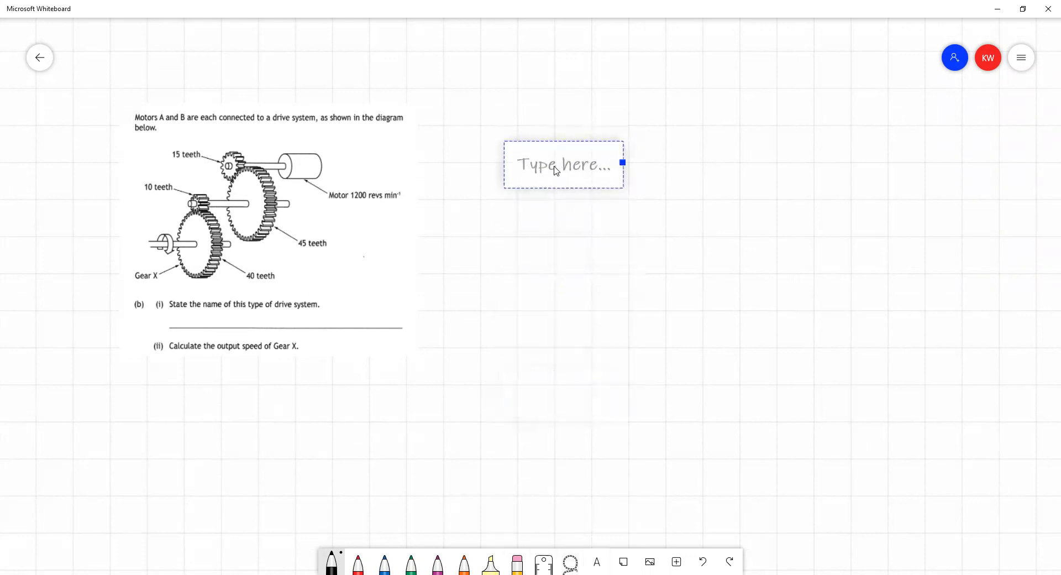
{"action": "type", "text": "com"}
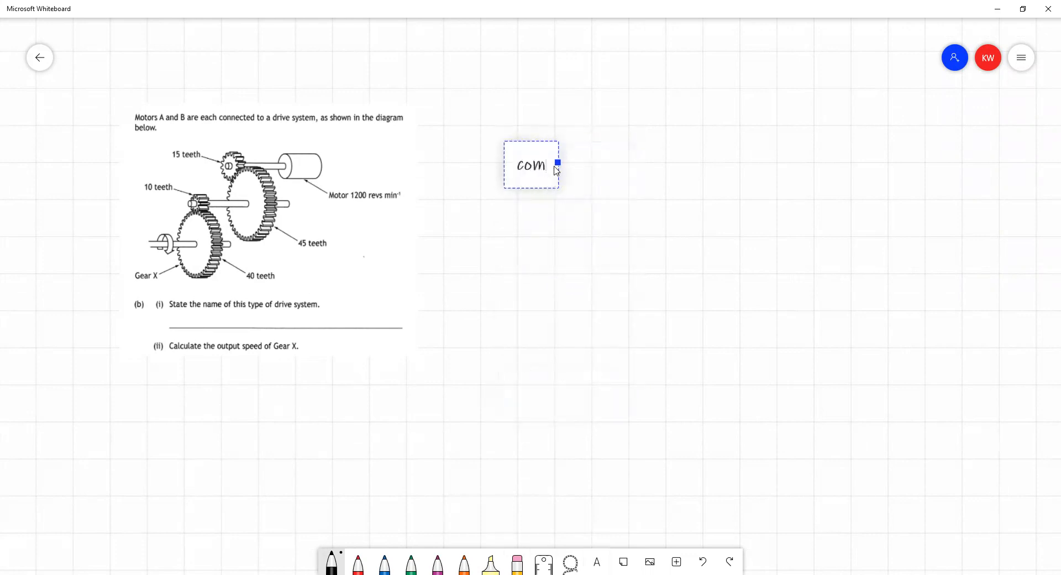
{"action": "type", "text": "ound"}
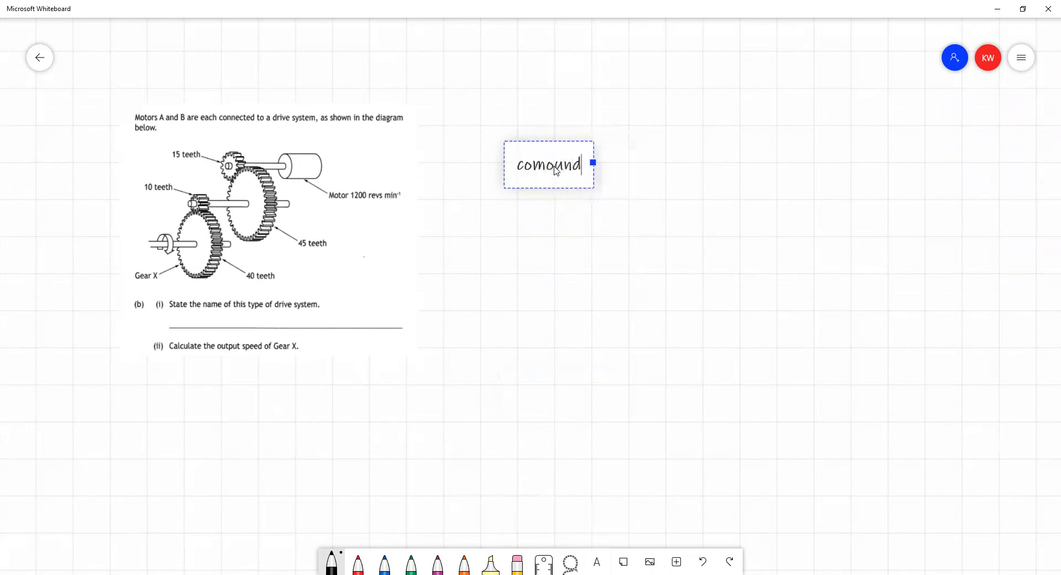
{"action": "type", "text": "gear train"}
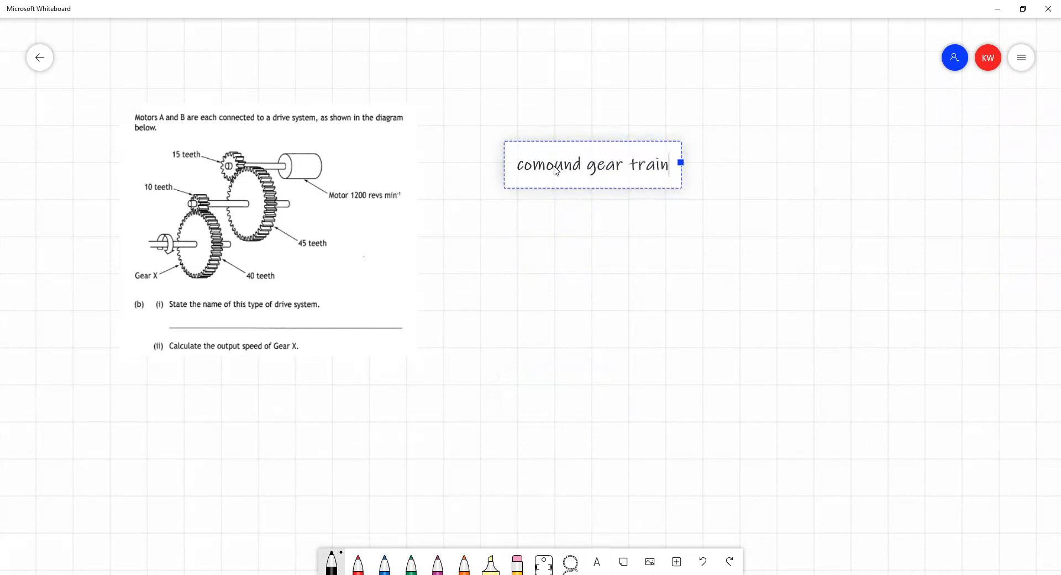
{"action": "left_click", "coordinate": [650, 284]}
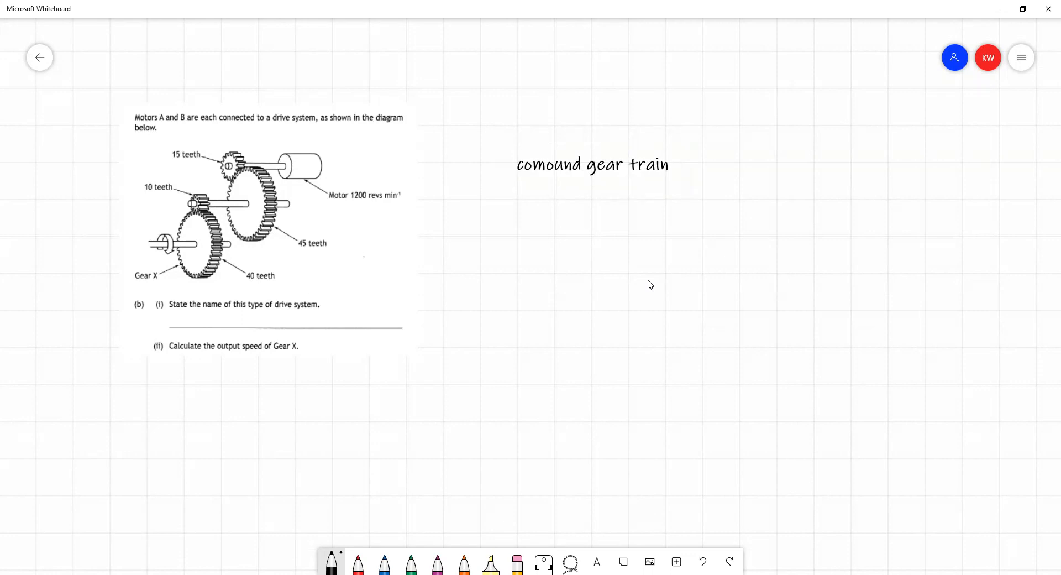
{"action": "mouse_move", "coordinate": [401, 272]}
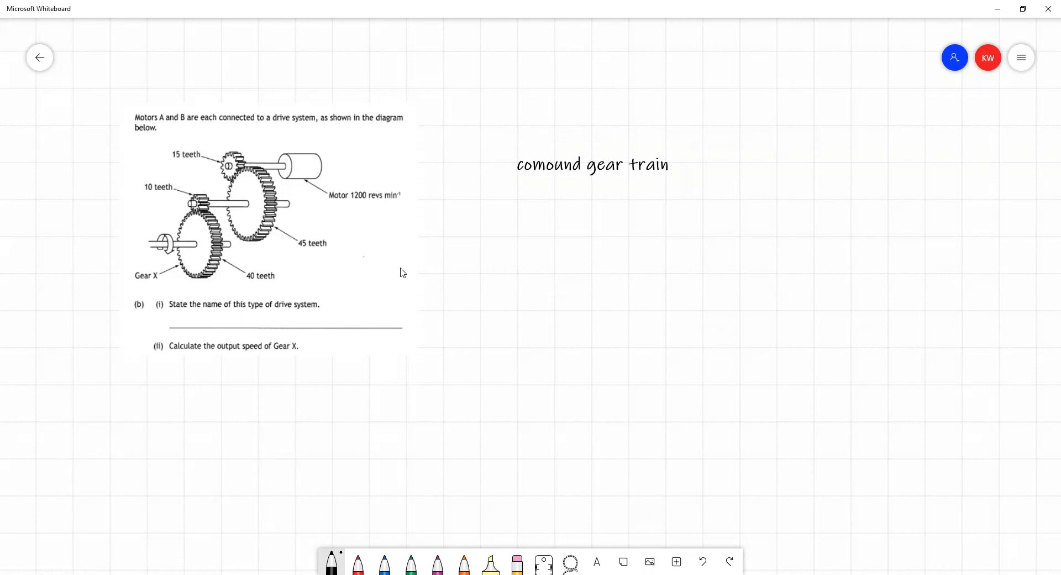
{"action": "left_click", "coordinate": [592, 165]}
{"action": "type", "text": "p"}
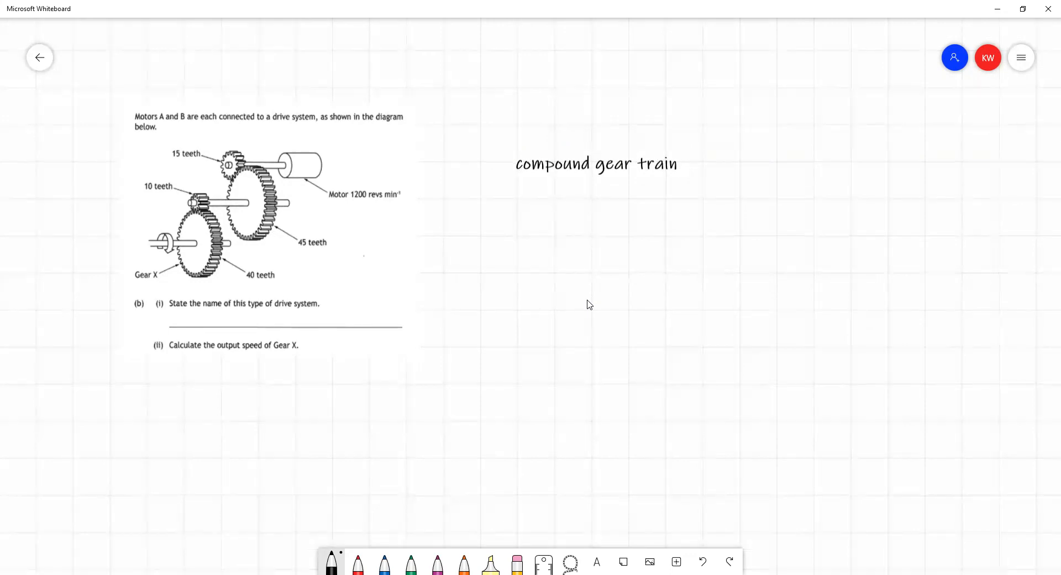
- Letter the gears A–D and handwrite VR(AB) = 45/15 = 3/1, then VR(CD) = 40/10
{"action": "left_click", "coordinate": [333, 570]}
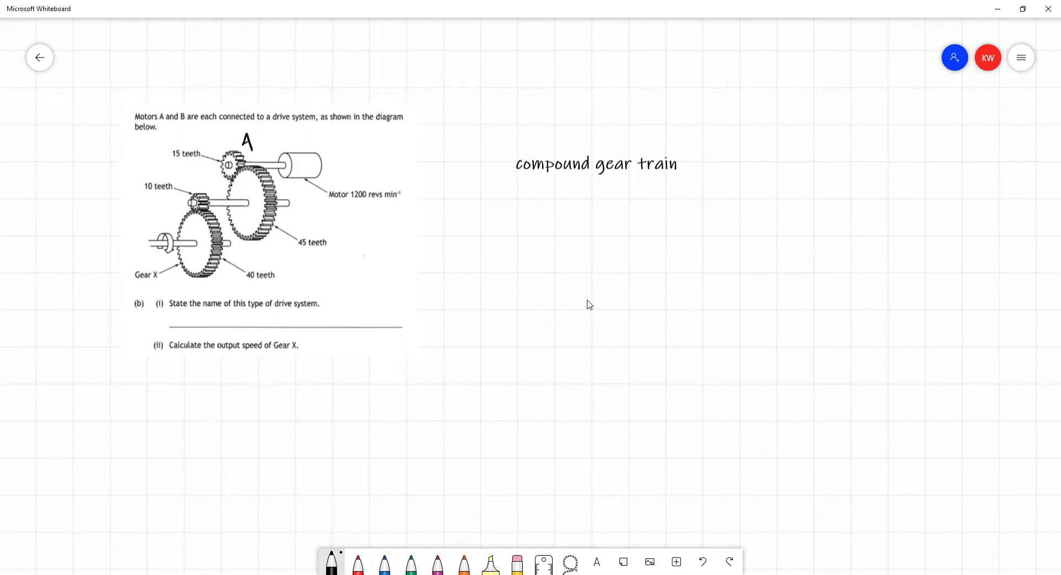
{"action": "left_click_drag", "start_coordinate": [281, 210], "coordinate": [287, 223]}
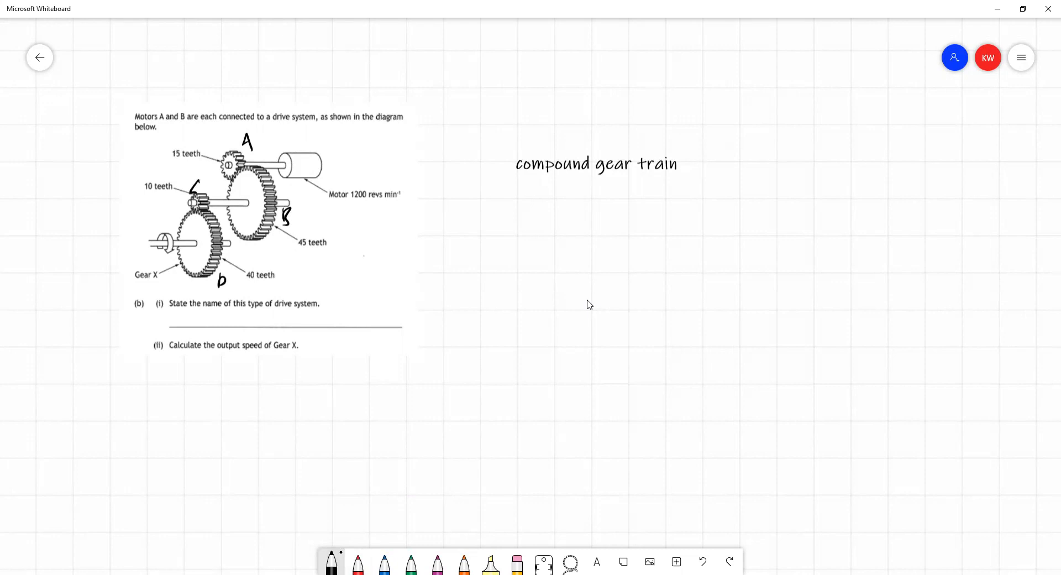
{"action": "left_click_drag", "start_coordinate": [555, 217], "coordinate": [589, 237]}
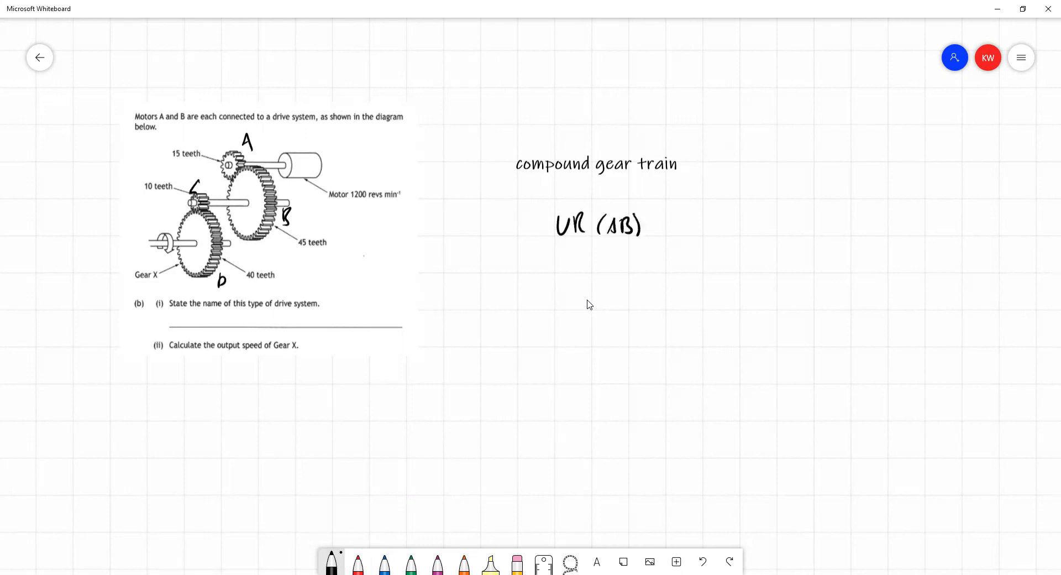
{"action": "type", "text": "= 6"}
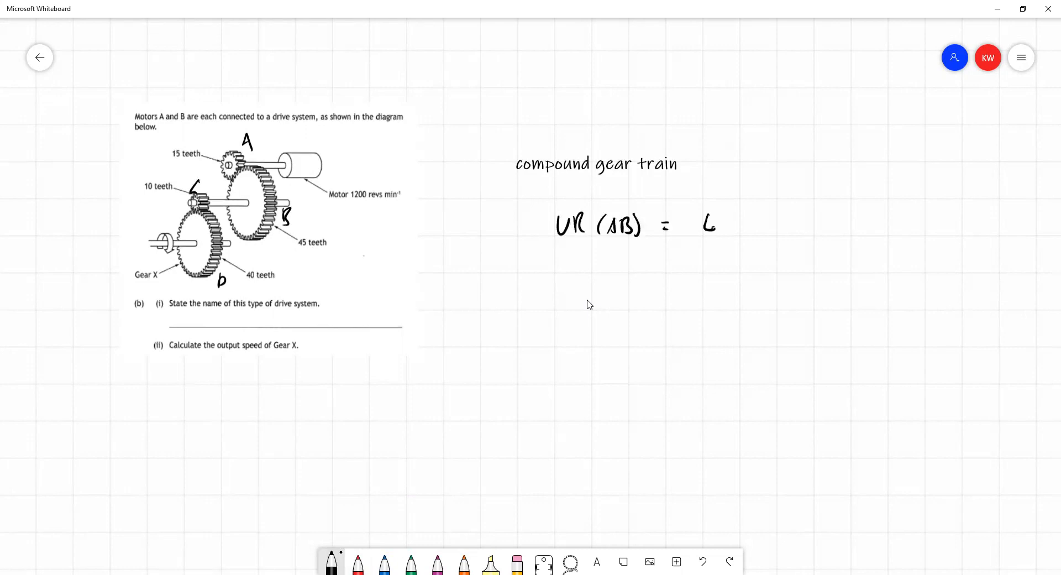
{"action": "left_click_drag", "start_coordinate": [703, 230], "coordinate": [738, 264]}
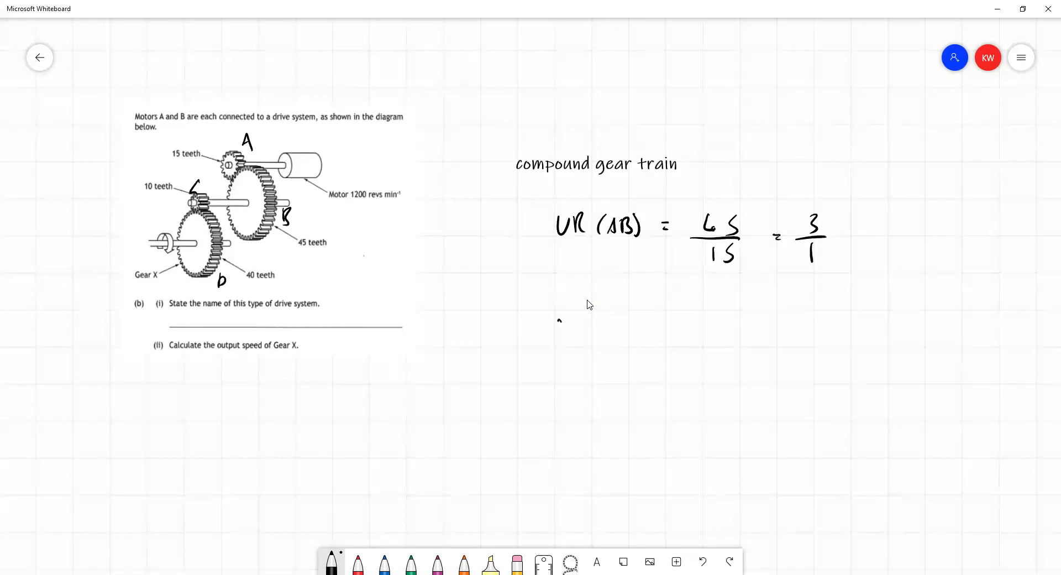
{"action": "left_click_drag", "start_coordinate": [554, 328], "coordinate": [623, 328]}
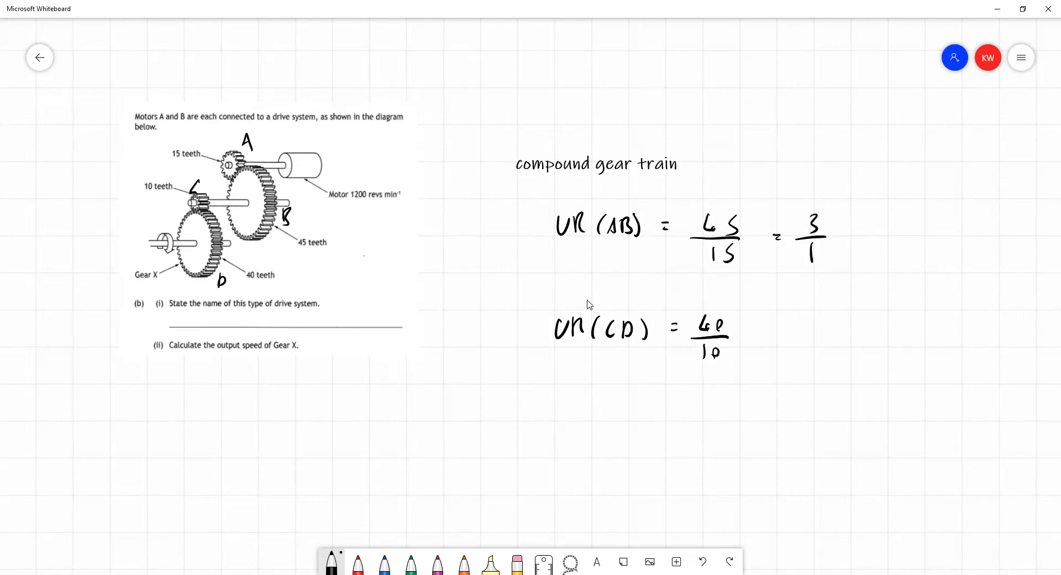
- Simplify VR(CD) to 4/1, write overall VR = 3/1 × 4/1 = 12:1, and begin 'Speed of gear'
{"action": "type", "text": "= 4/1"}
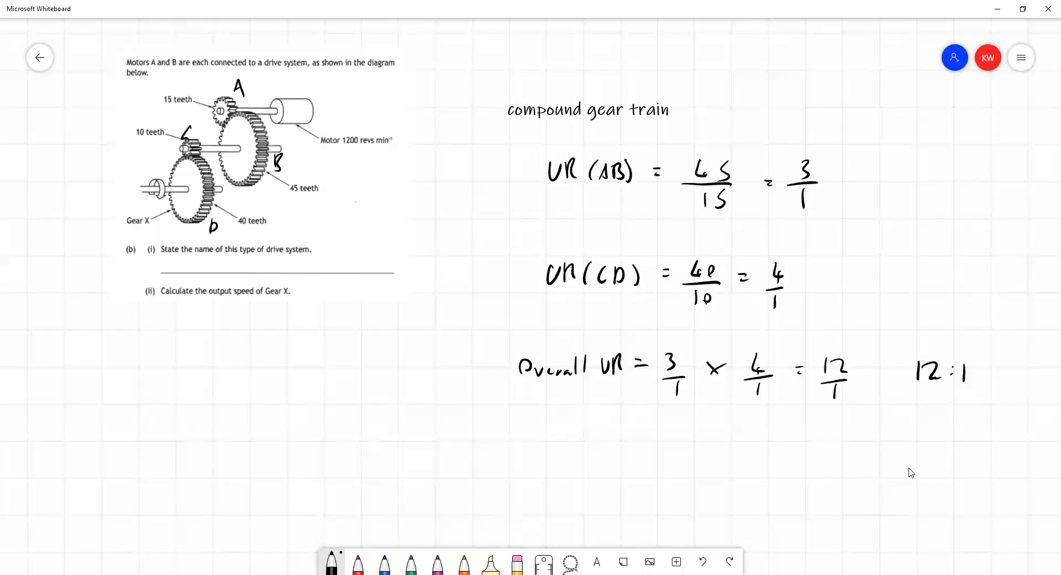
{"action": "type", "text": "Sr"}
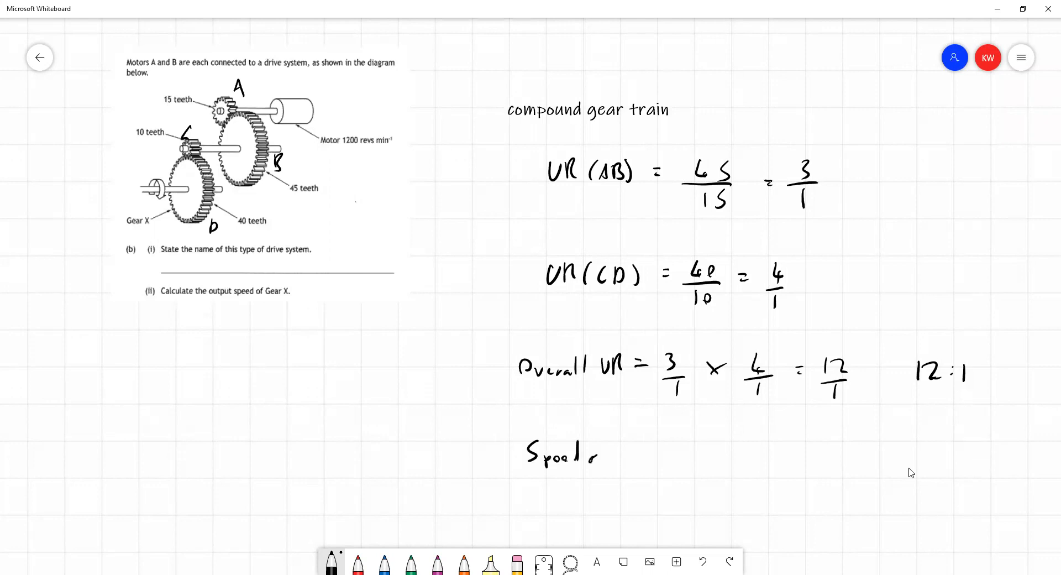
{"action": "type", "text": "of gr"}
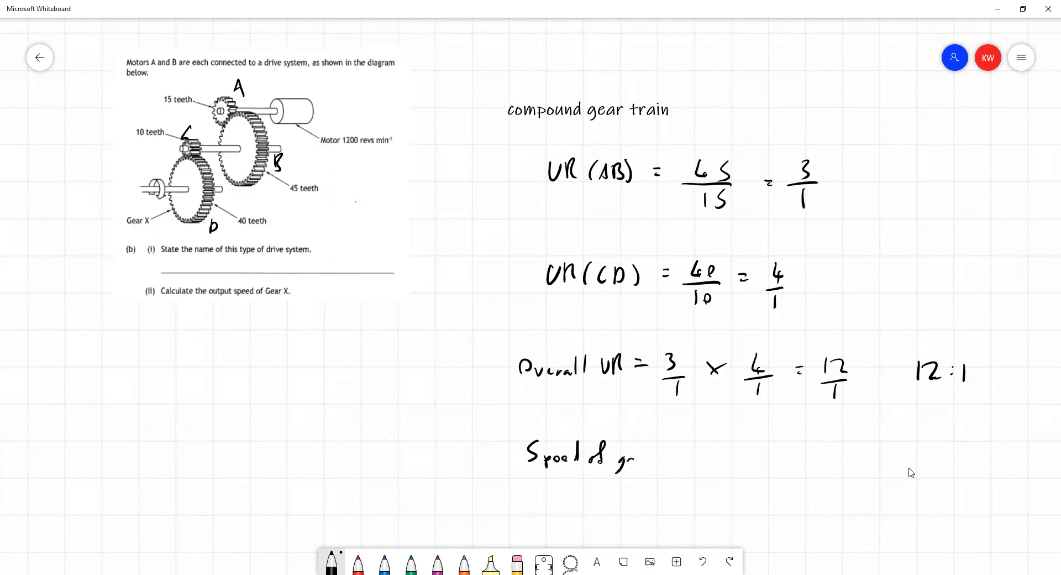